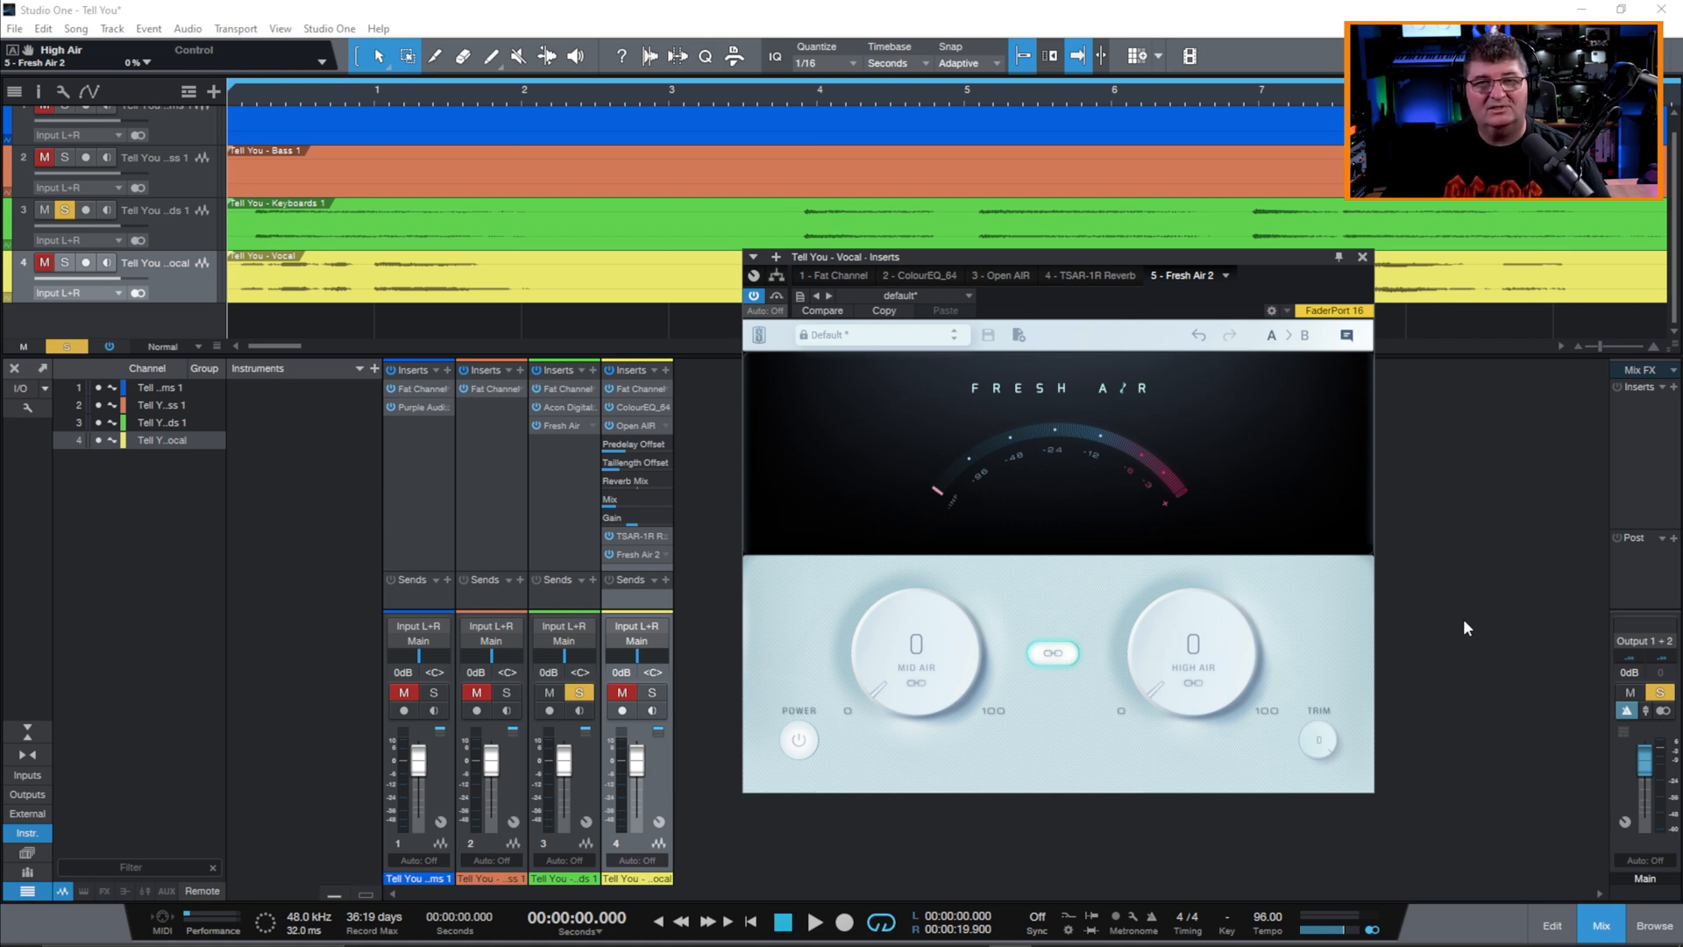
mouse_move(1431, 620)
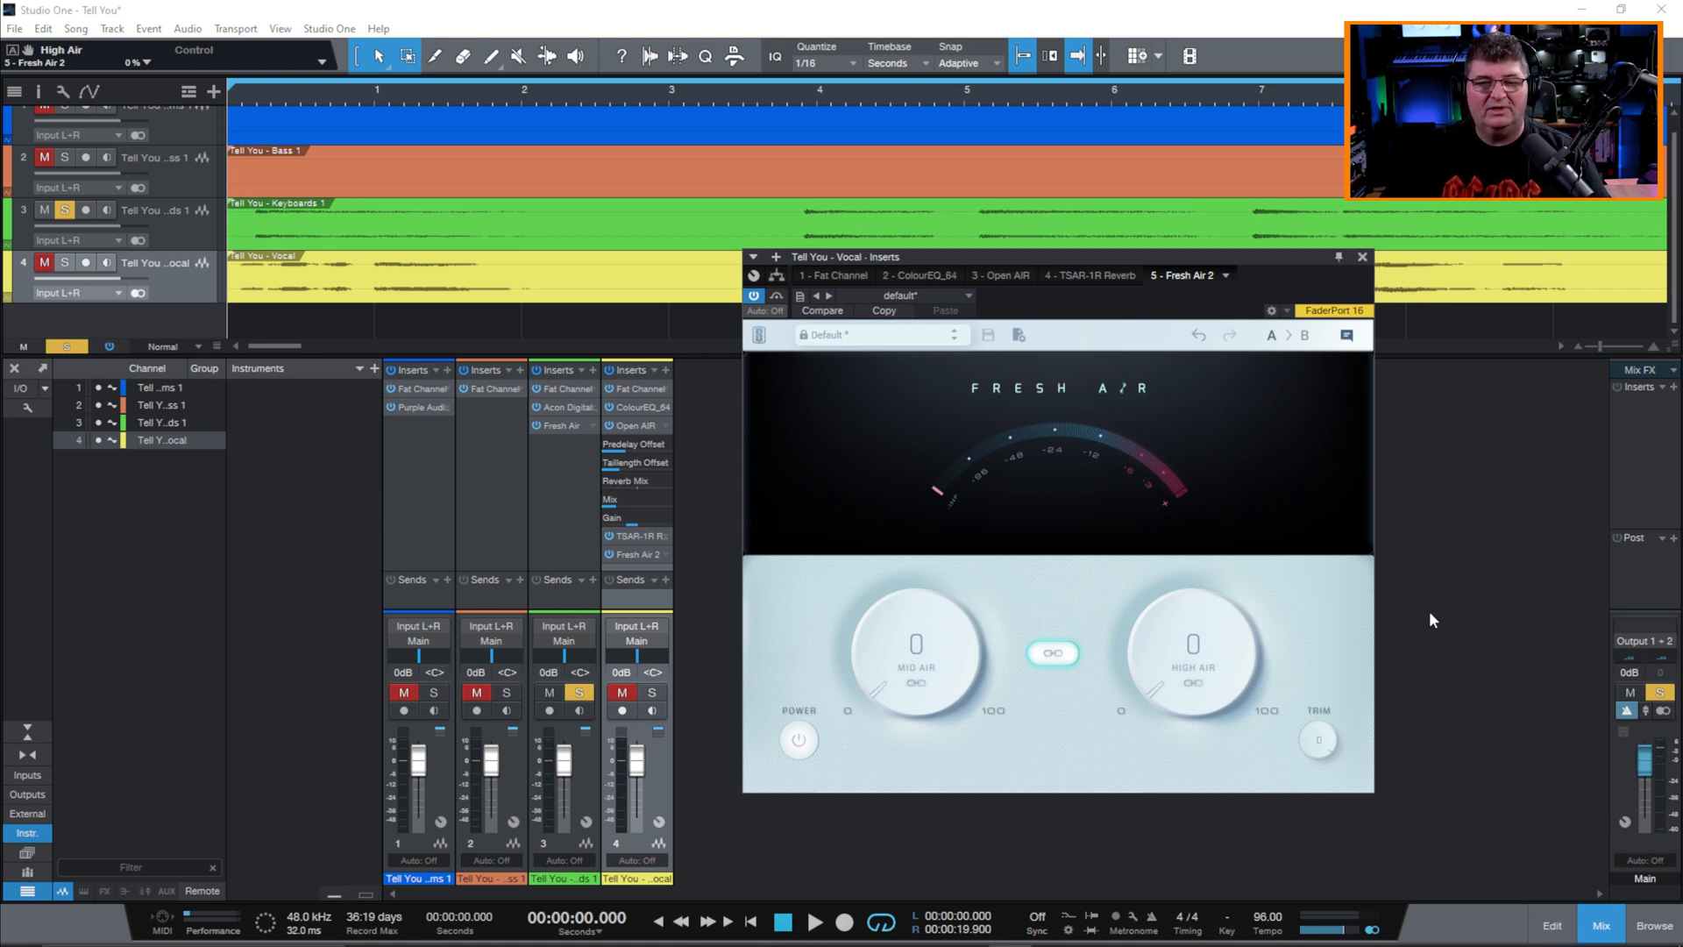
Solo only the vocal track, unsolo the keyboards, and start song playback.
click(578, 692)
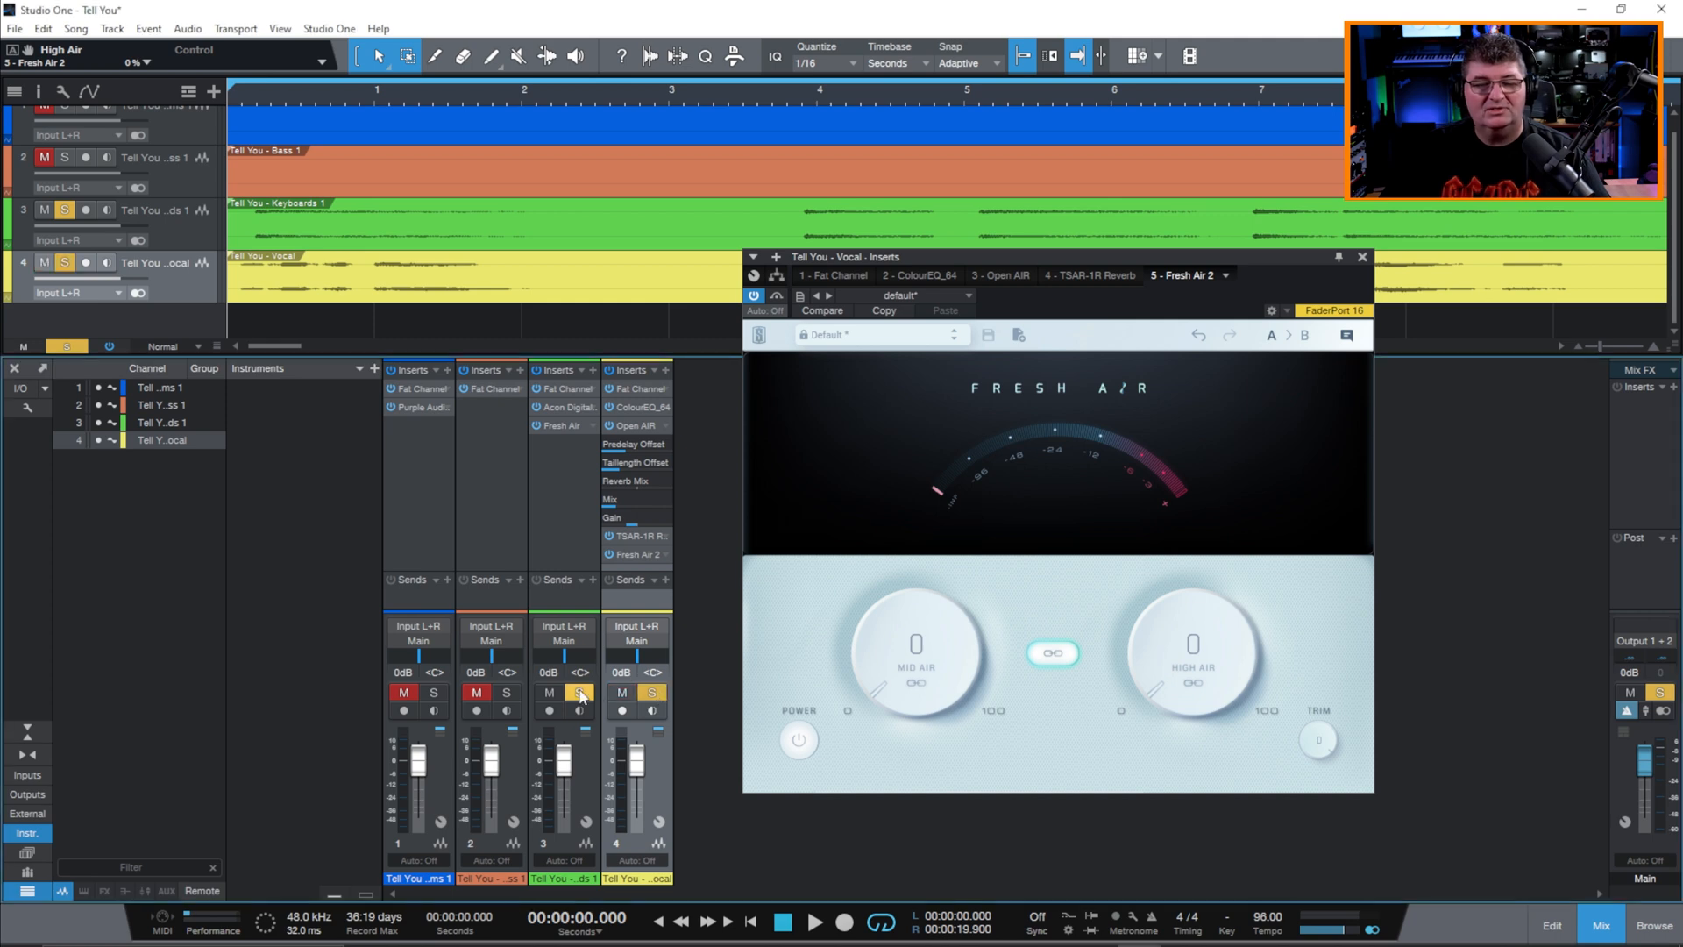
click(577, 691)
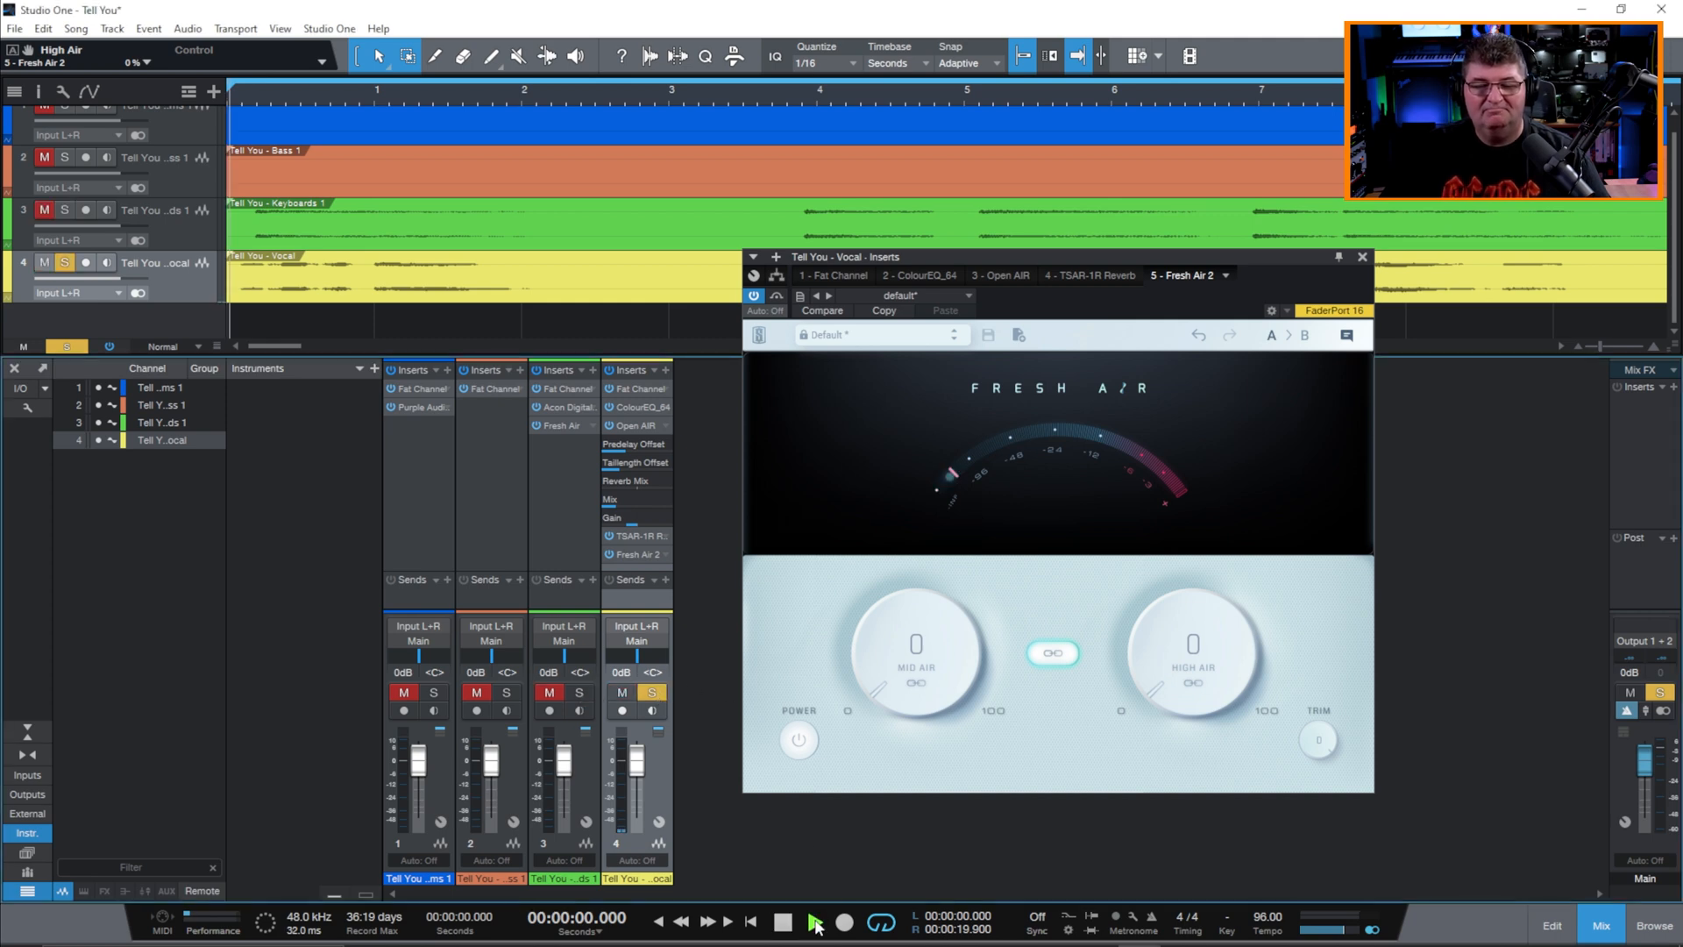
click(816, 921)
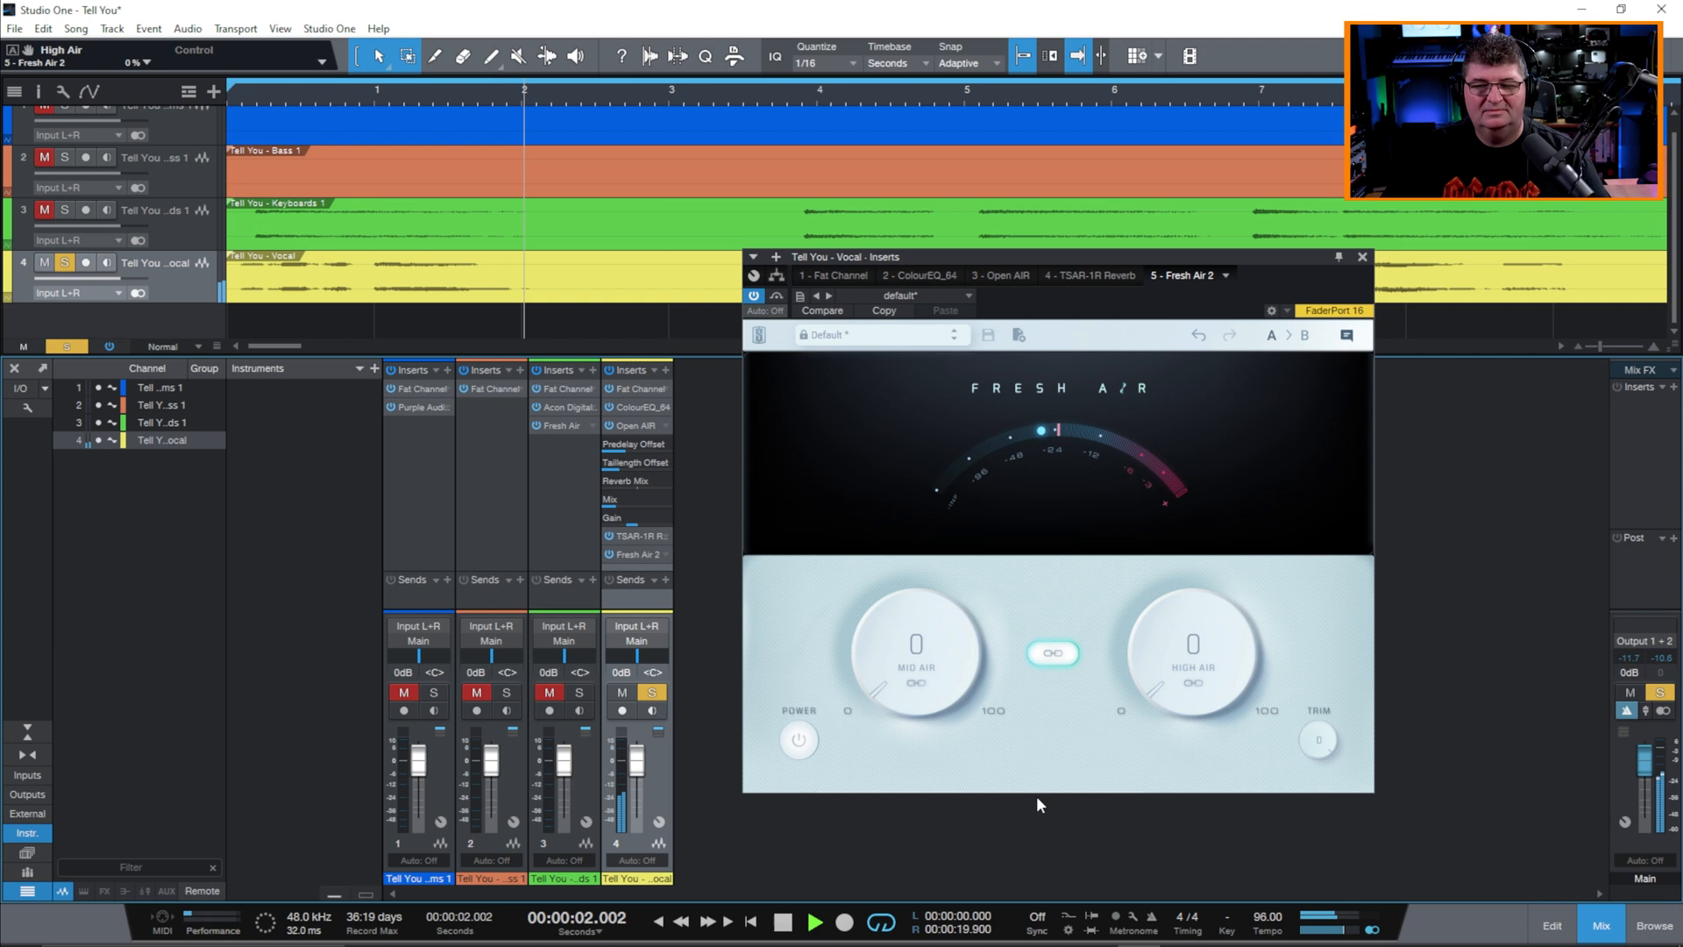
click(783, 921)
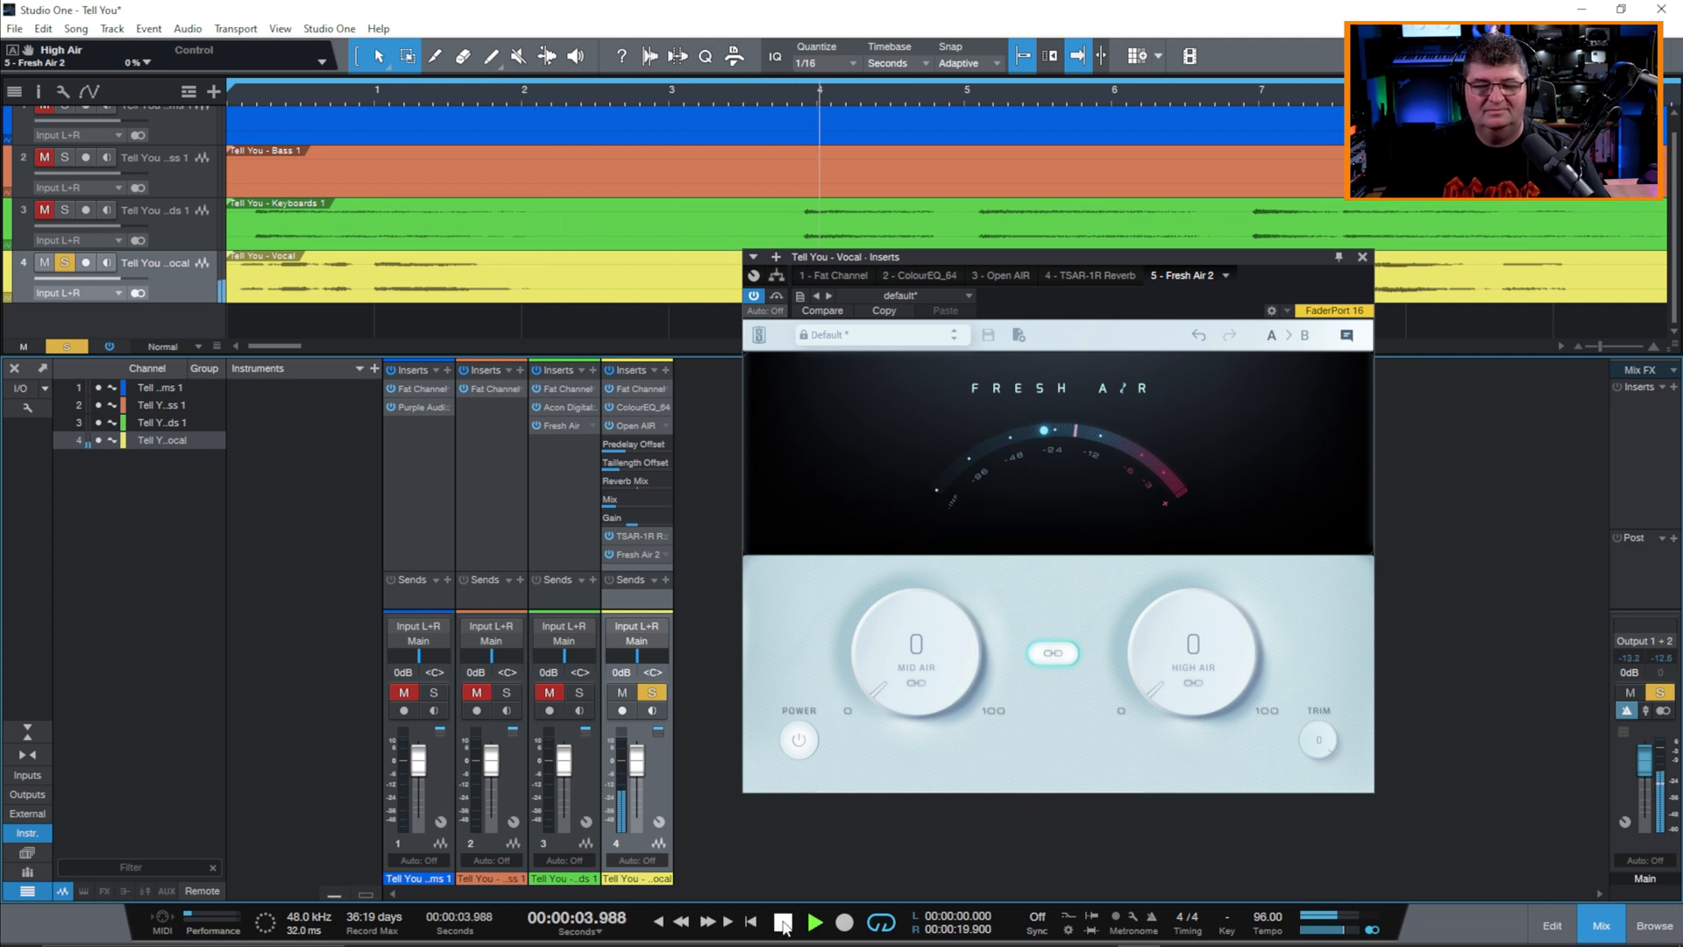
Stop playback of the song.
click(785, 921)
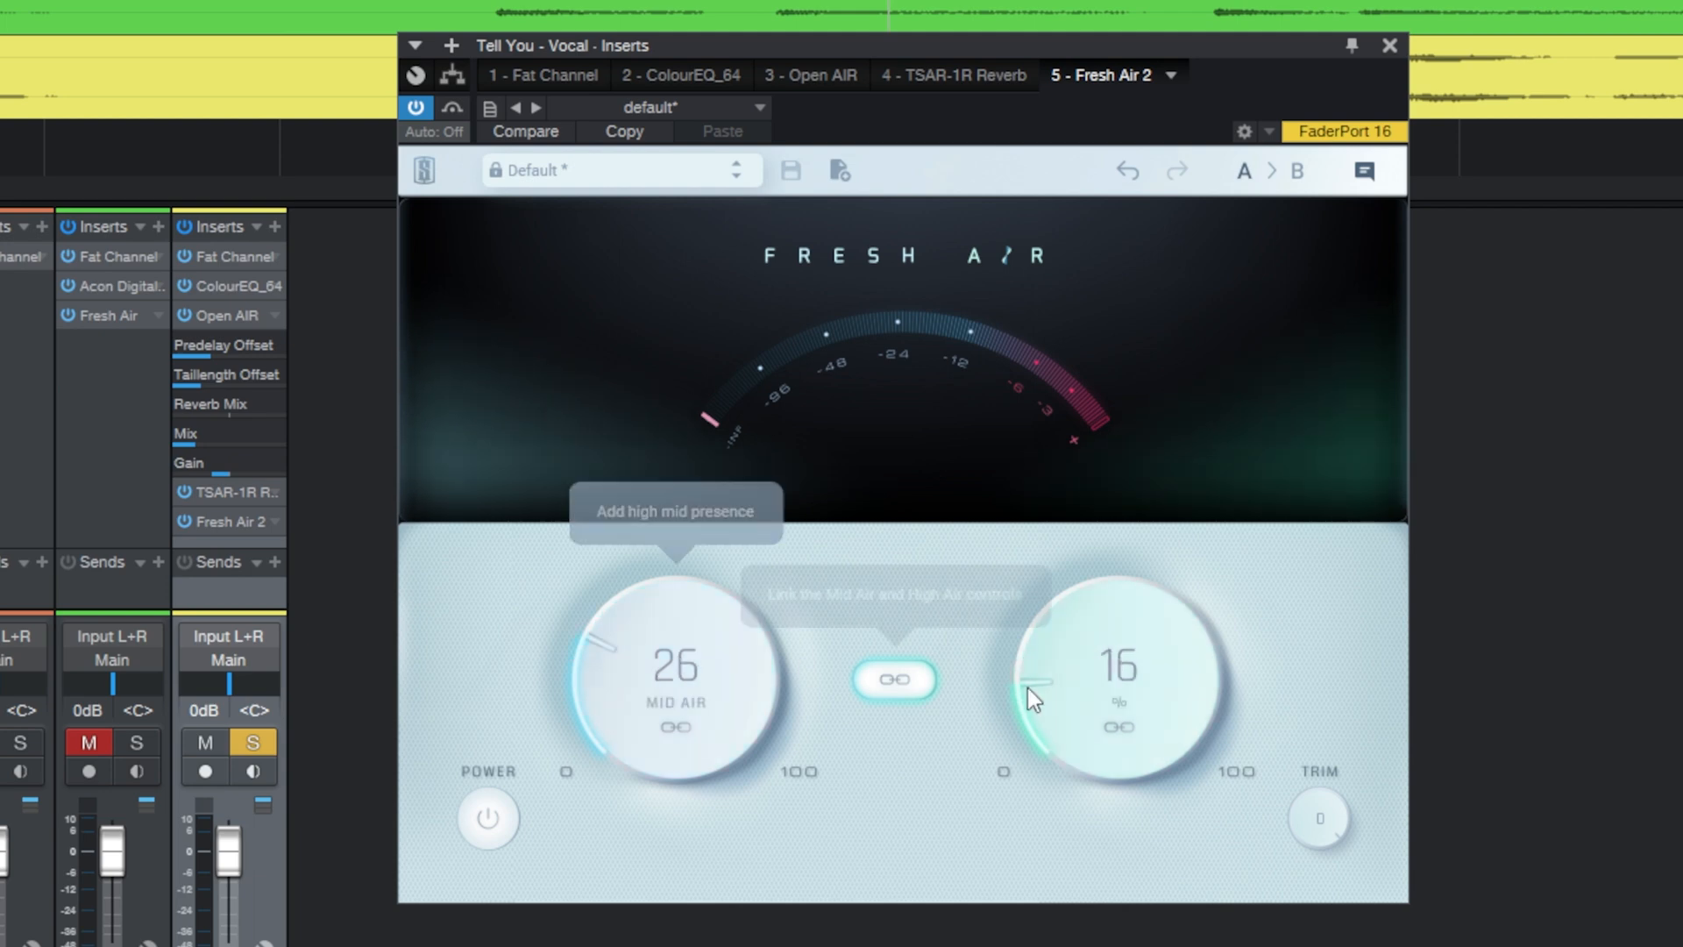
mouse_move(895, 682)
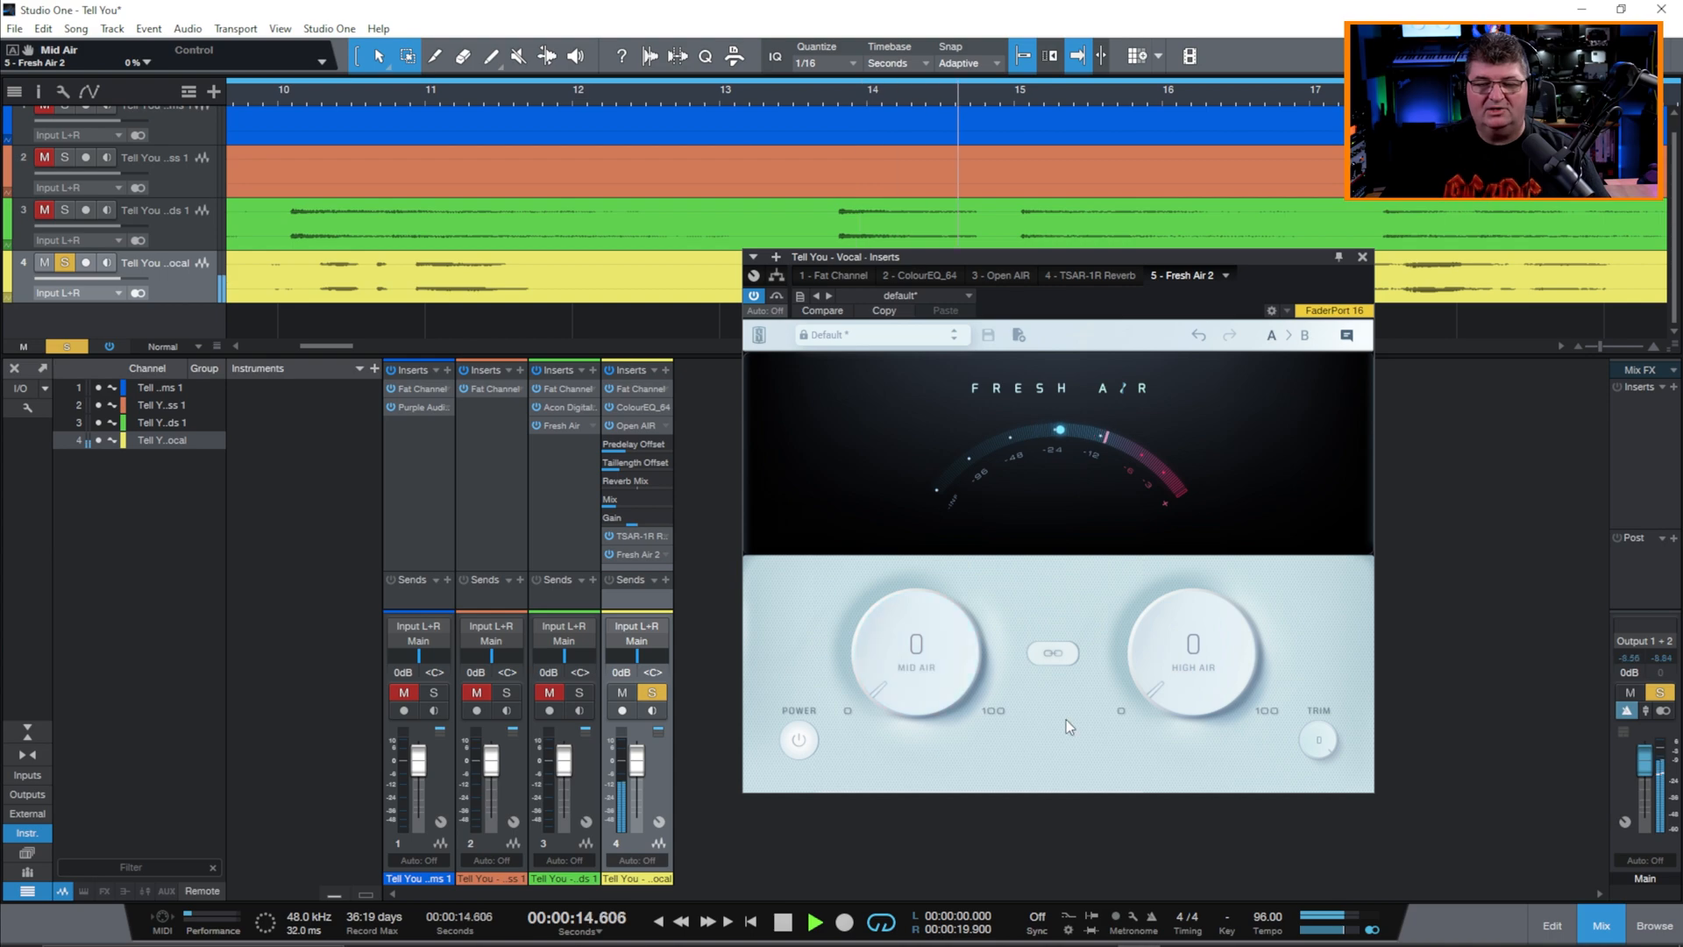
mouse_move(1190, 685)
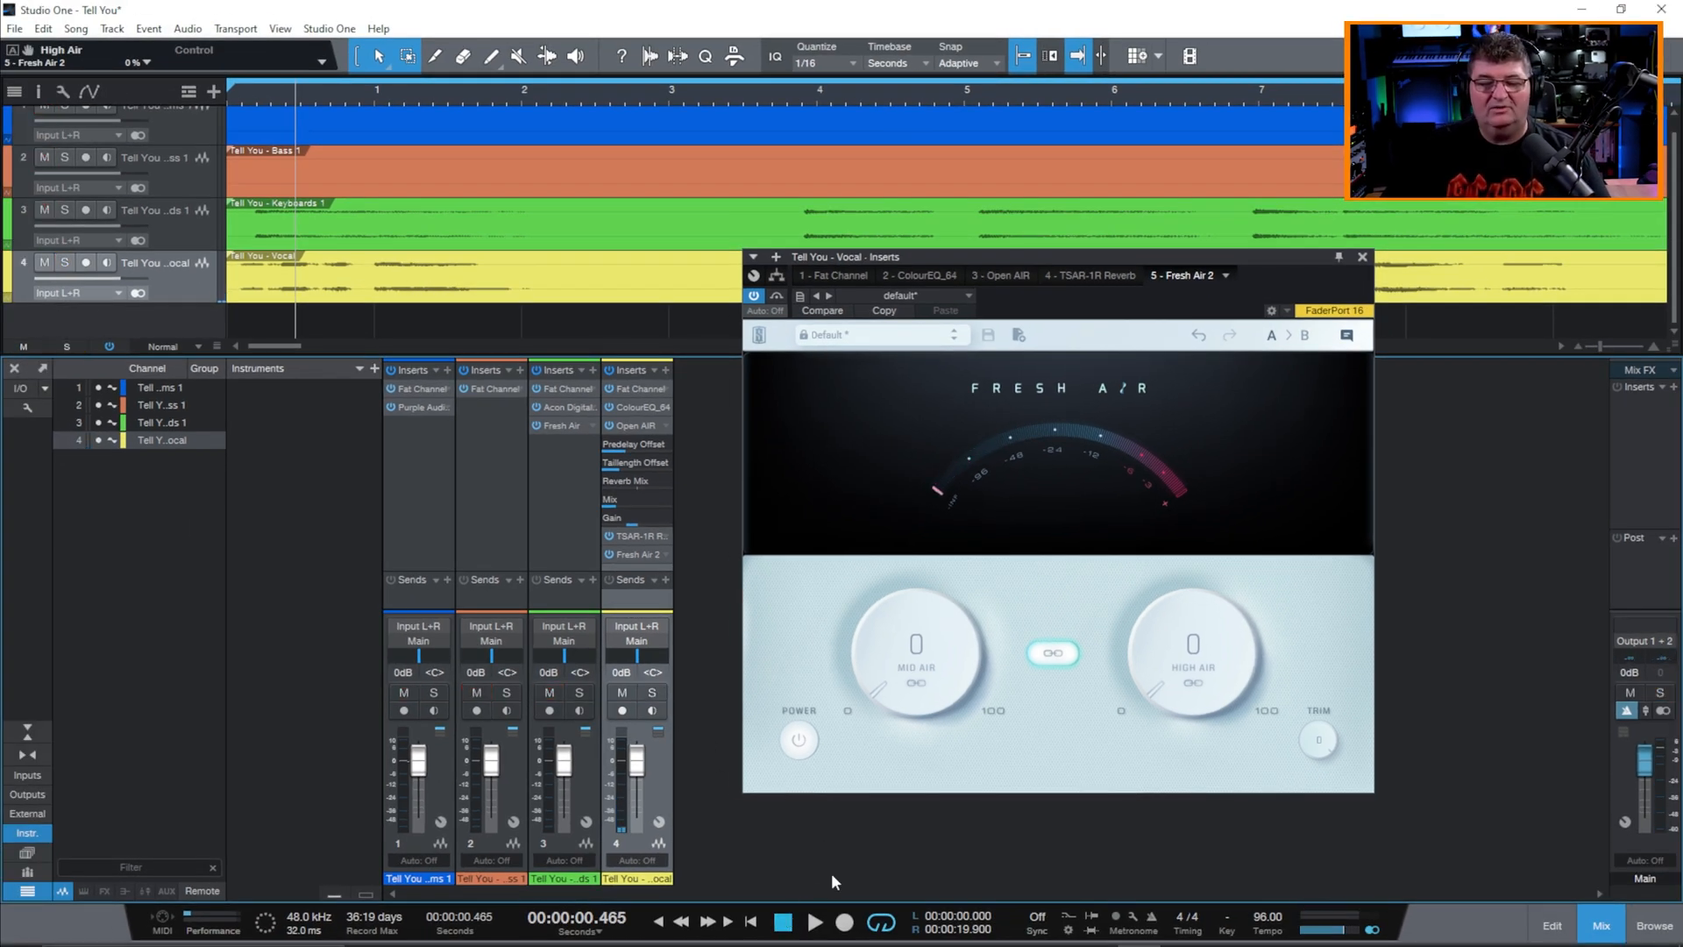
mouse_move(750, 926)
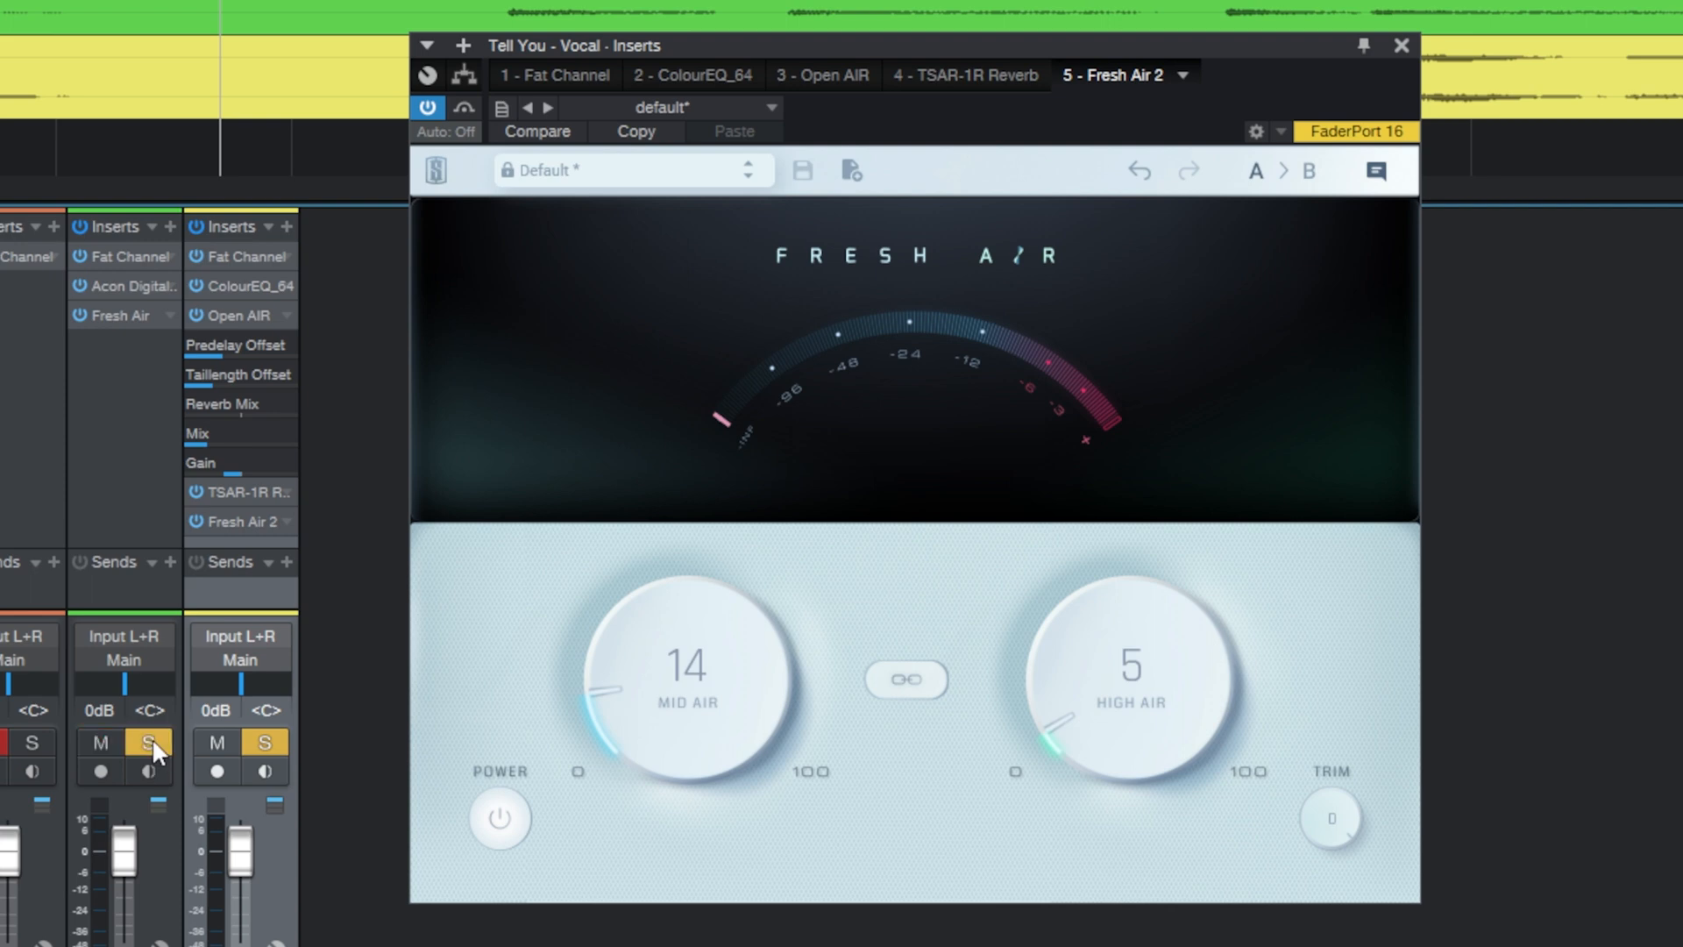
Mute the vocal track, keep the keyboards soloed, and operate the top-right control.
click(216, 742)
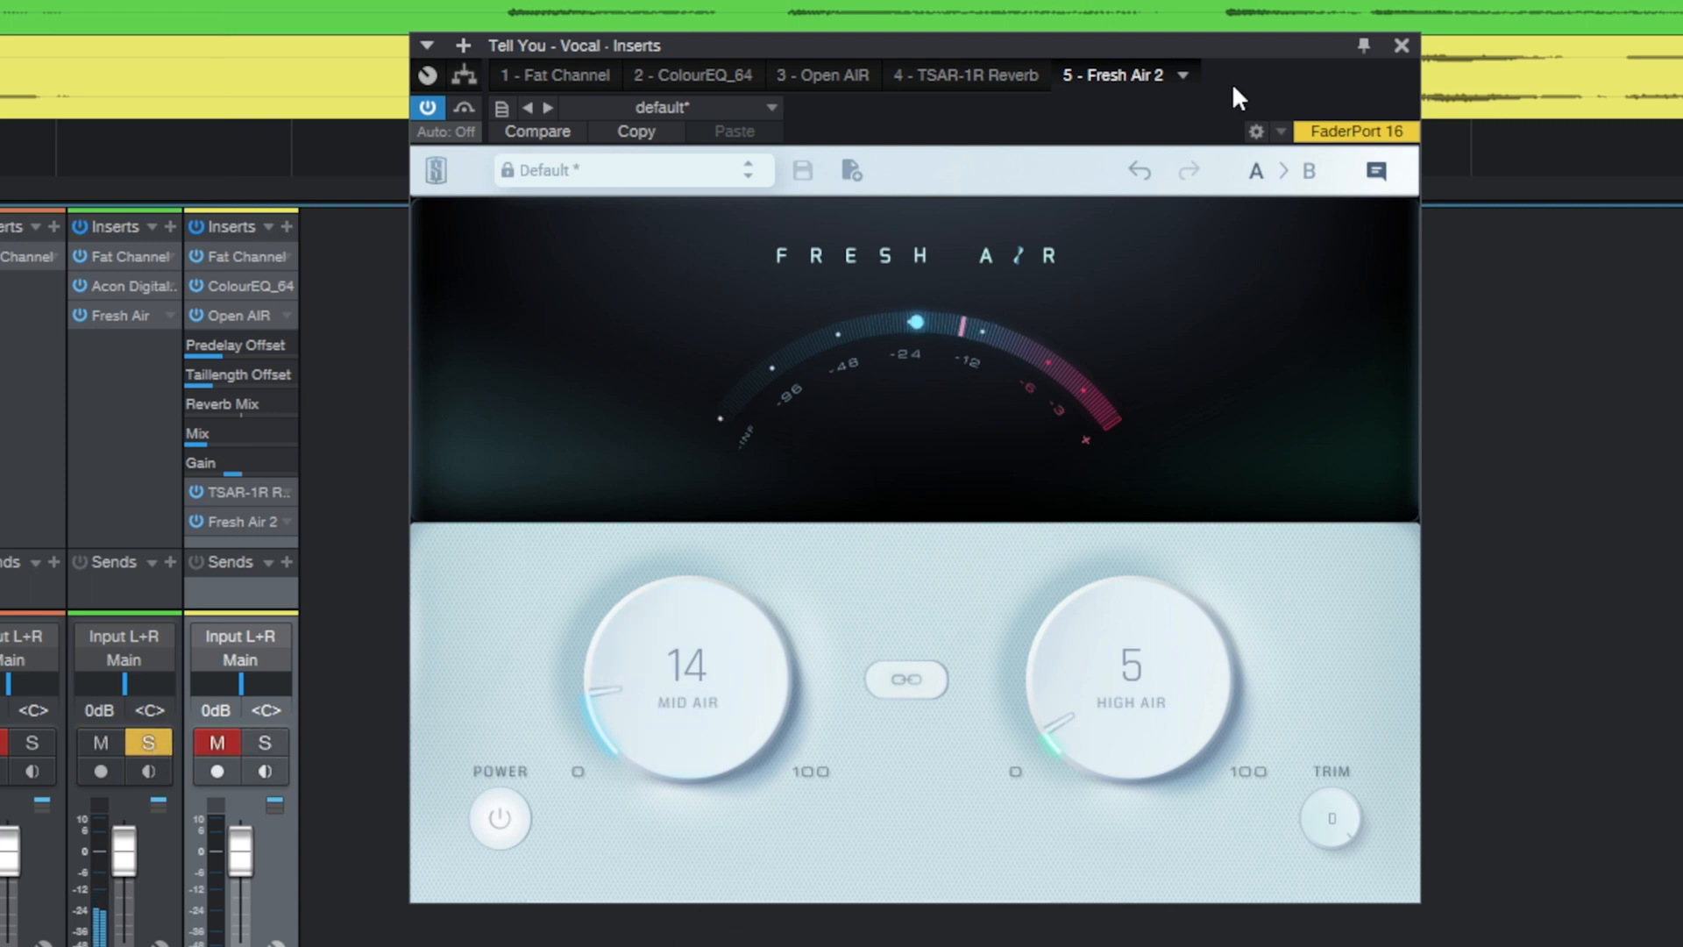
click(1401, 45)
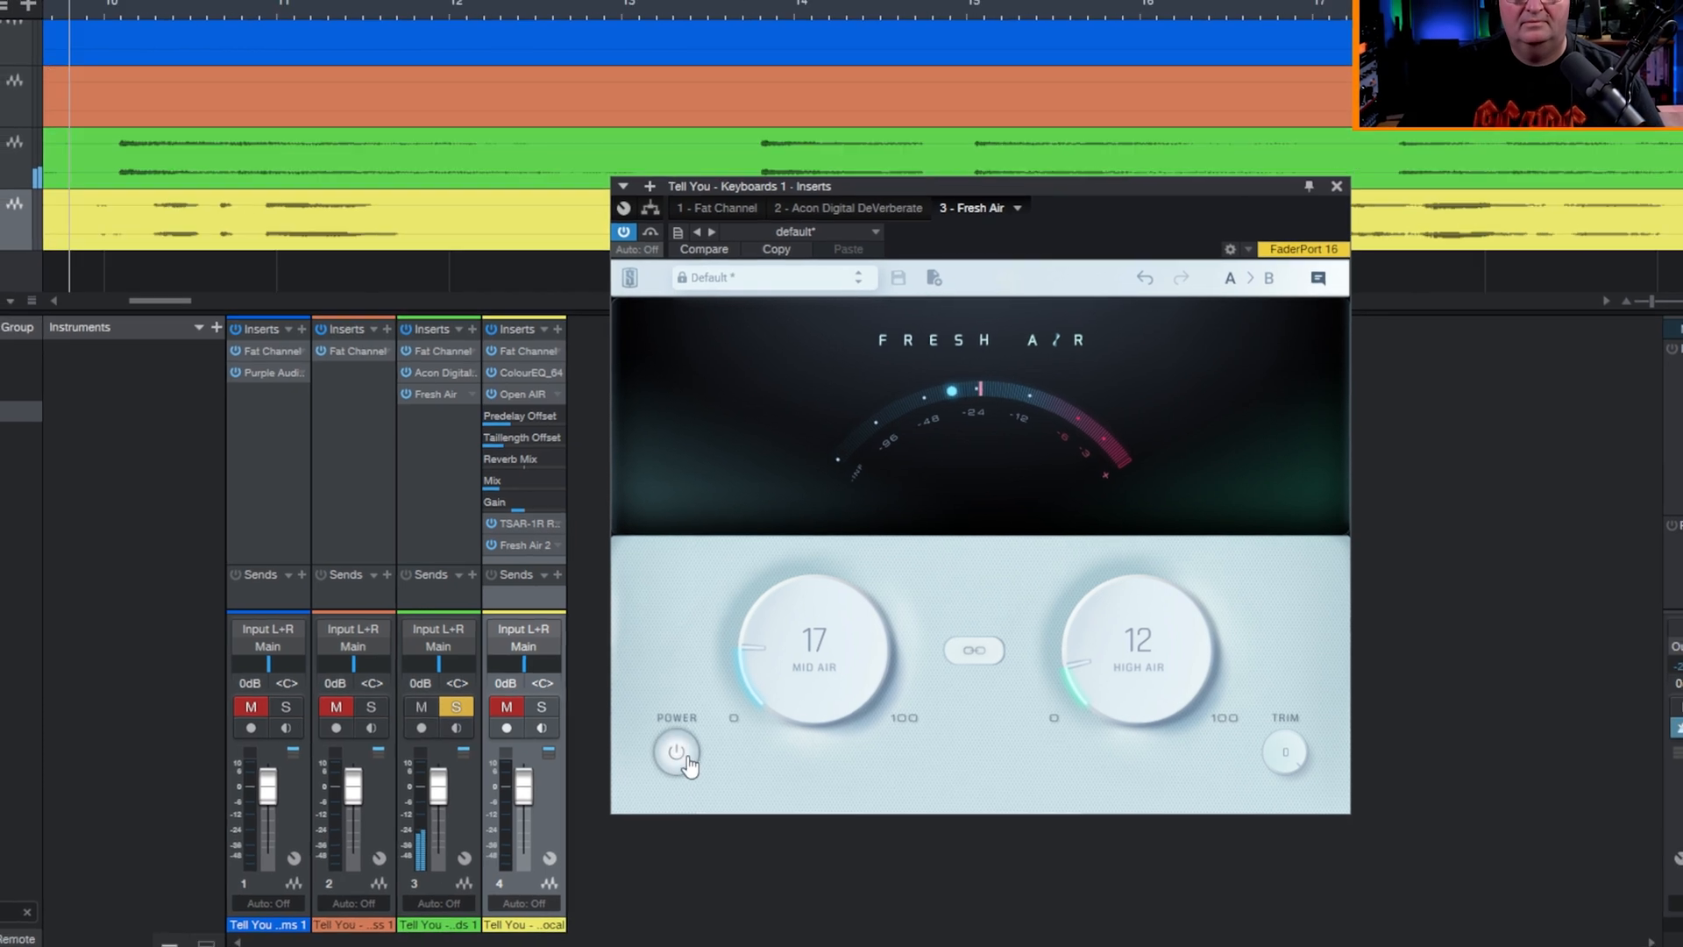
A/B the keyboards' Fresh Air by toggling bypass off, on, and off again.
click(694, 748)
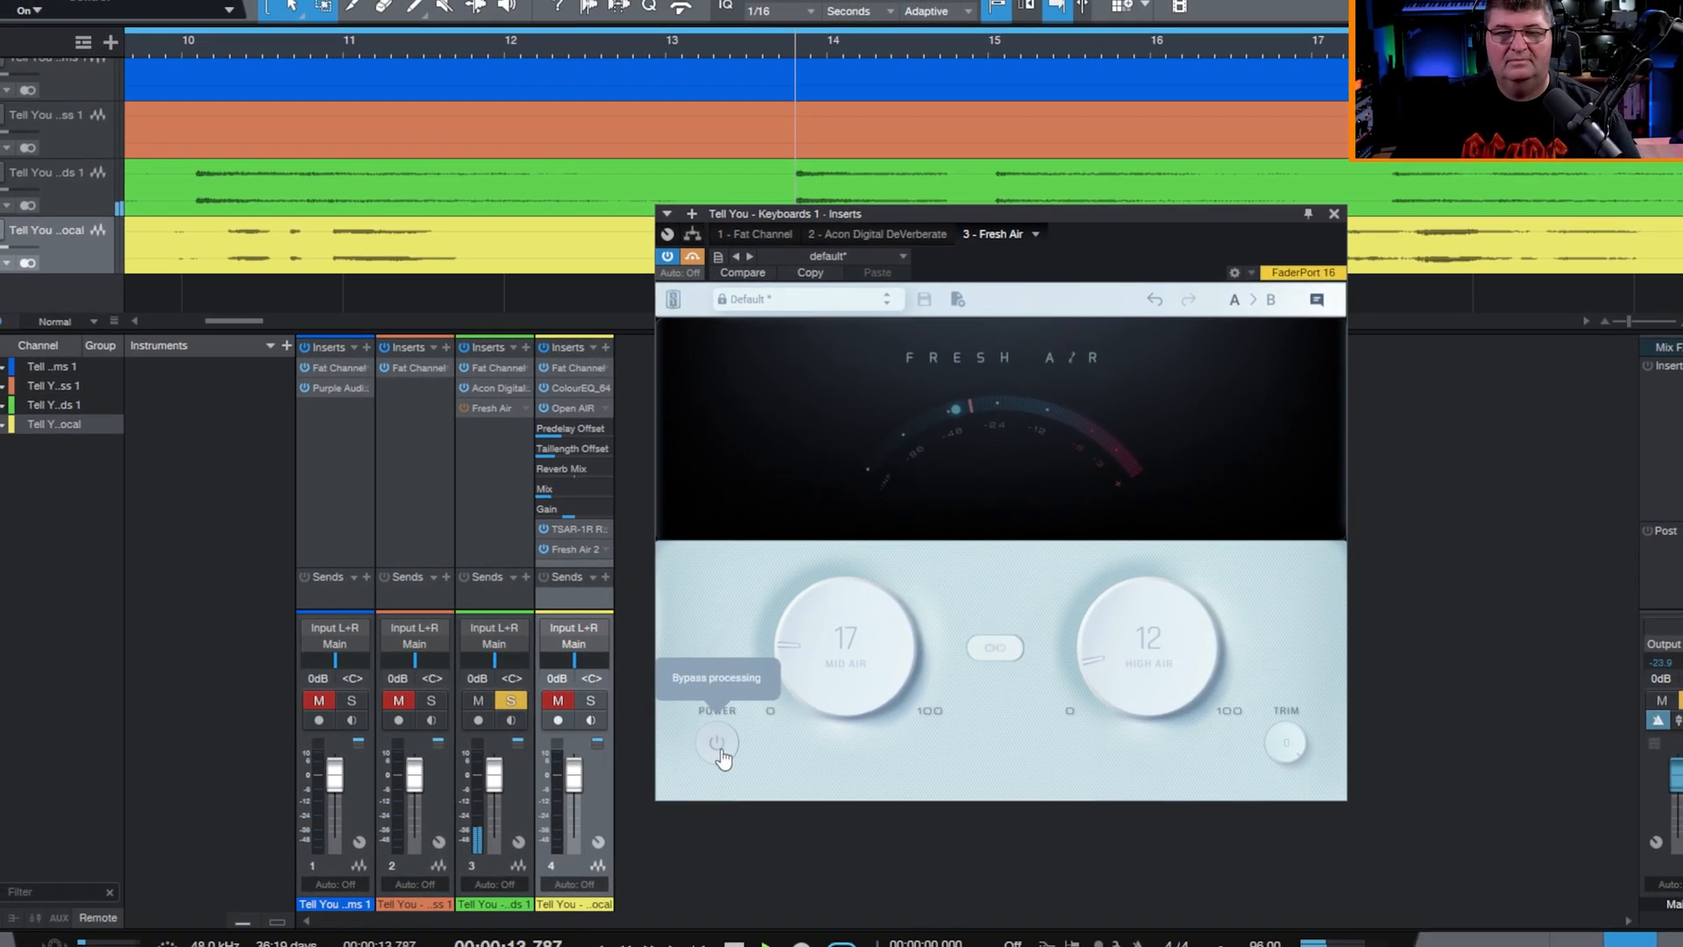
click(738, 741)
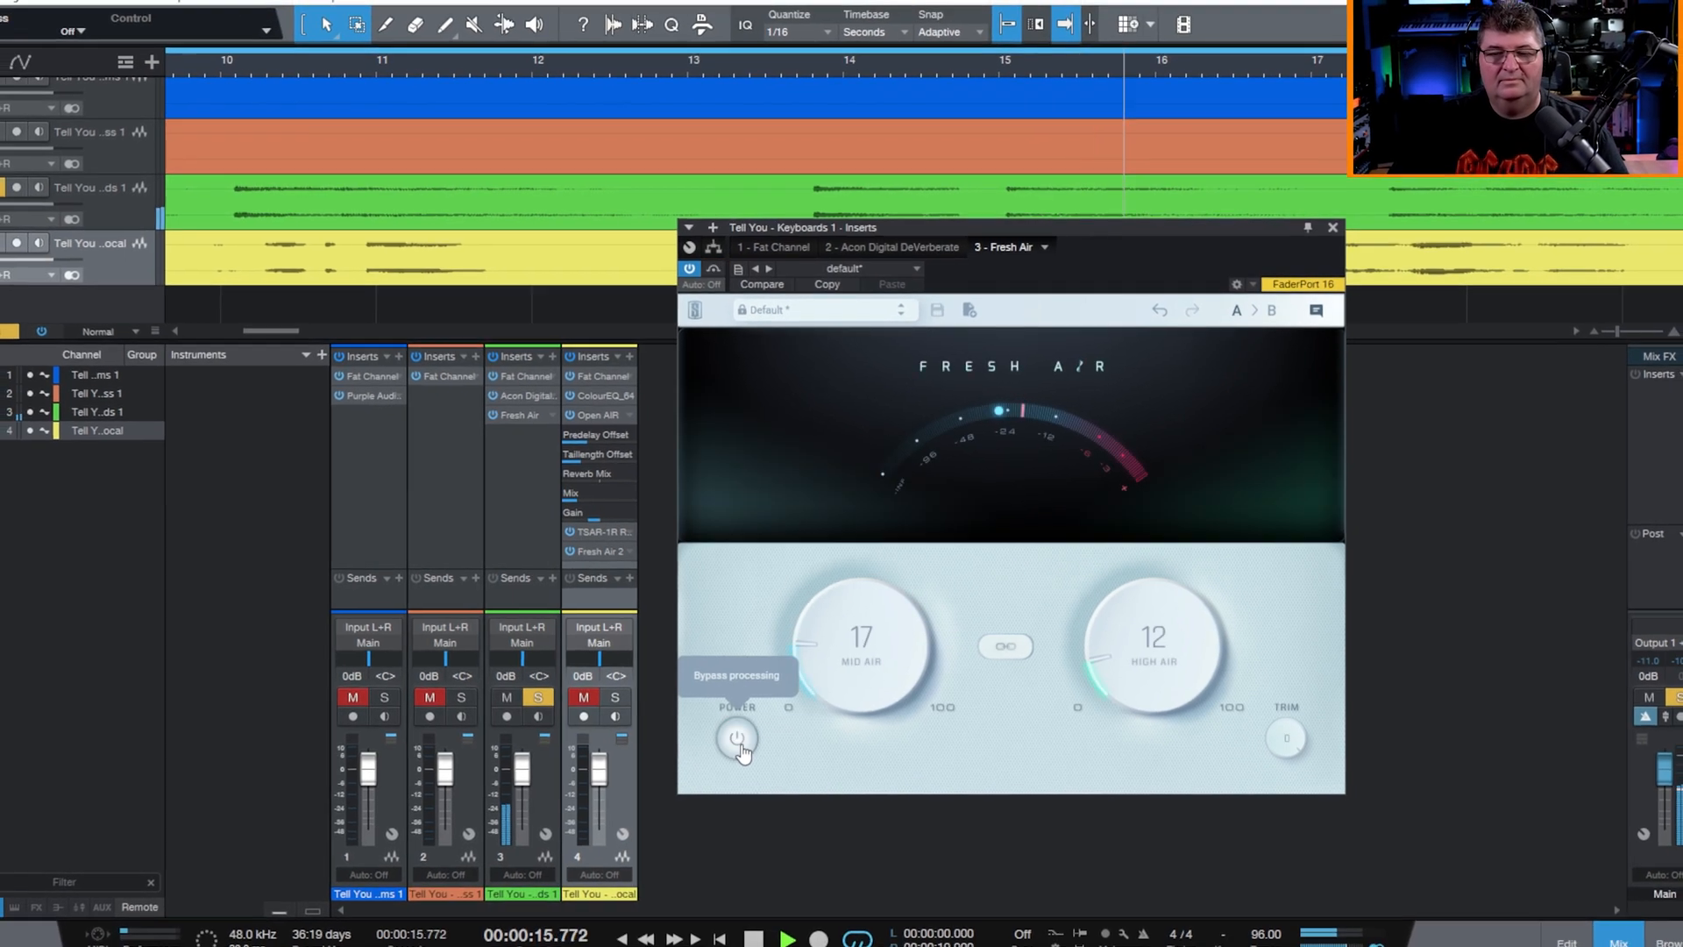
click(738, 736)
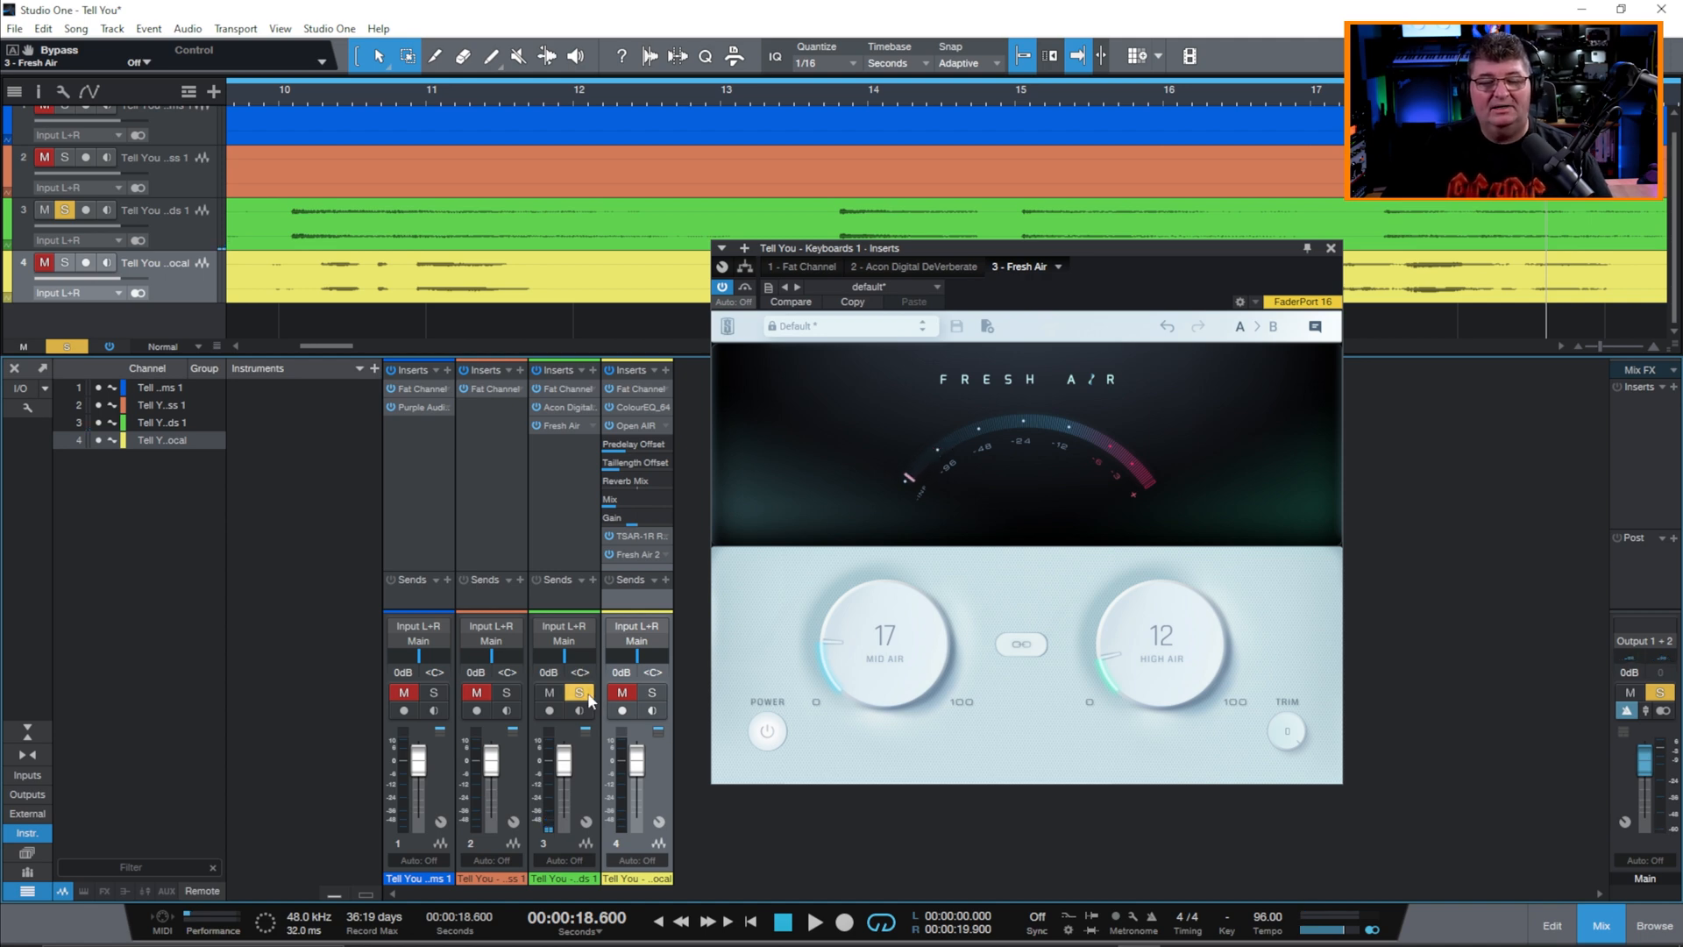
Unsolo the keyboards, return to zero, and play the full song.
click(579, 692)
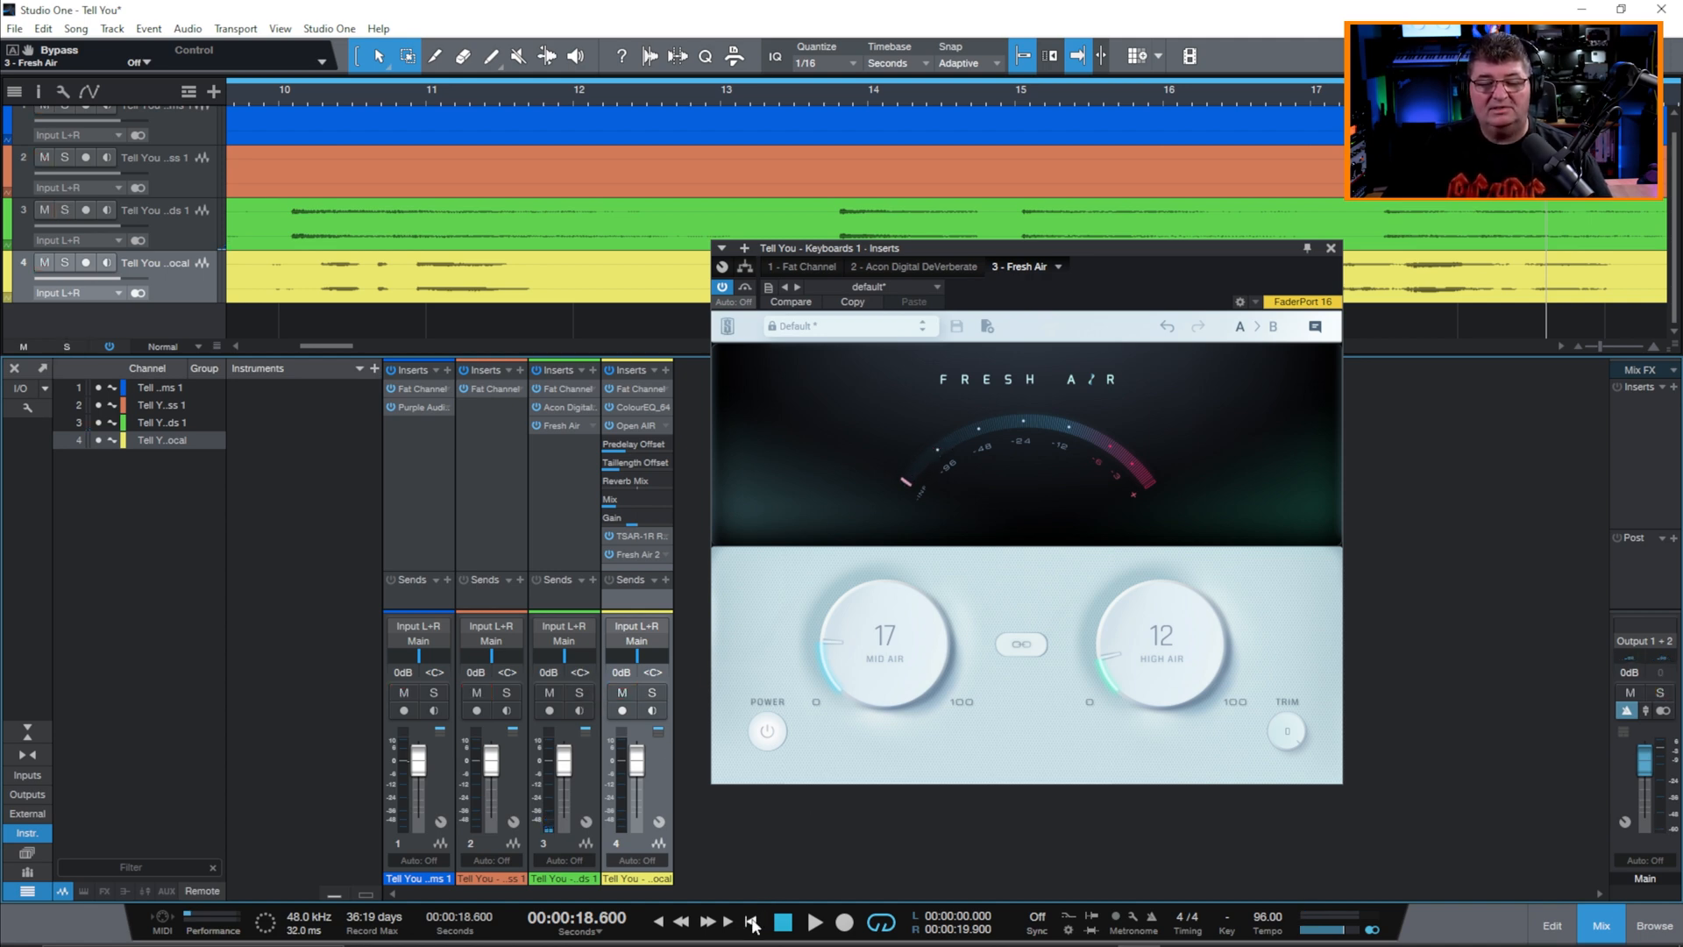
click(750, 921)
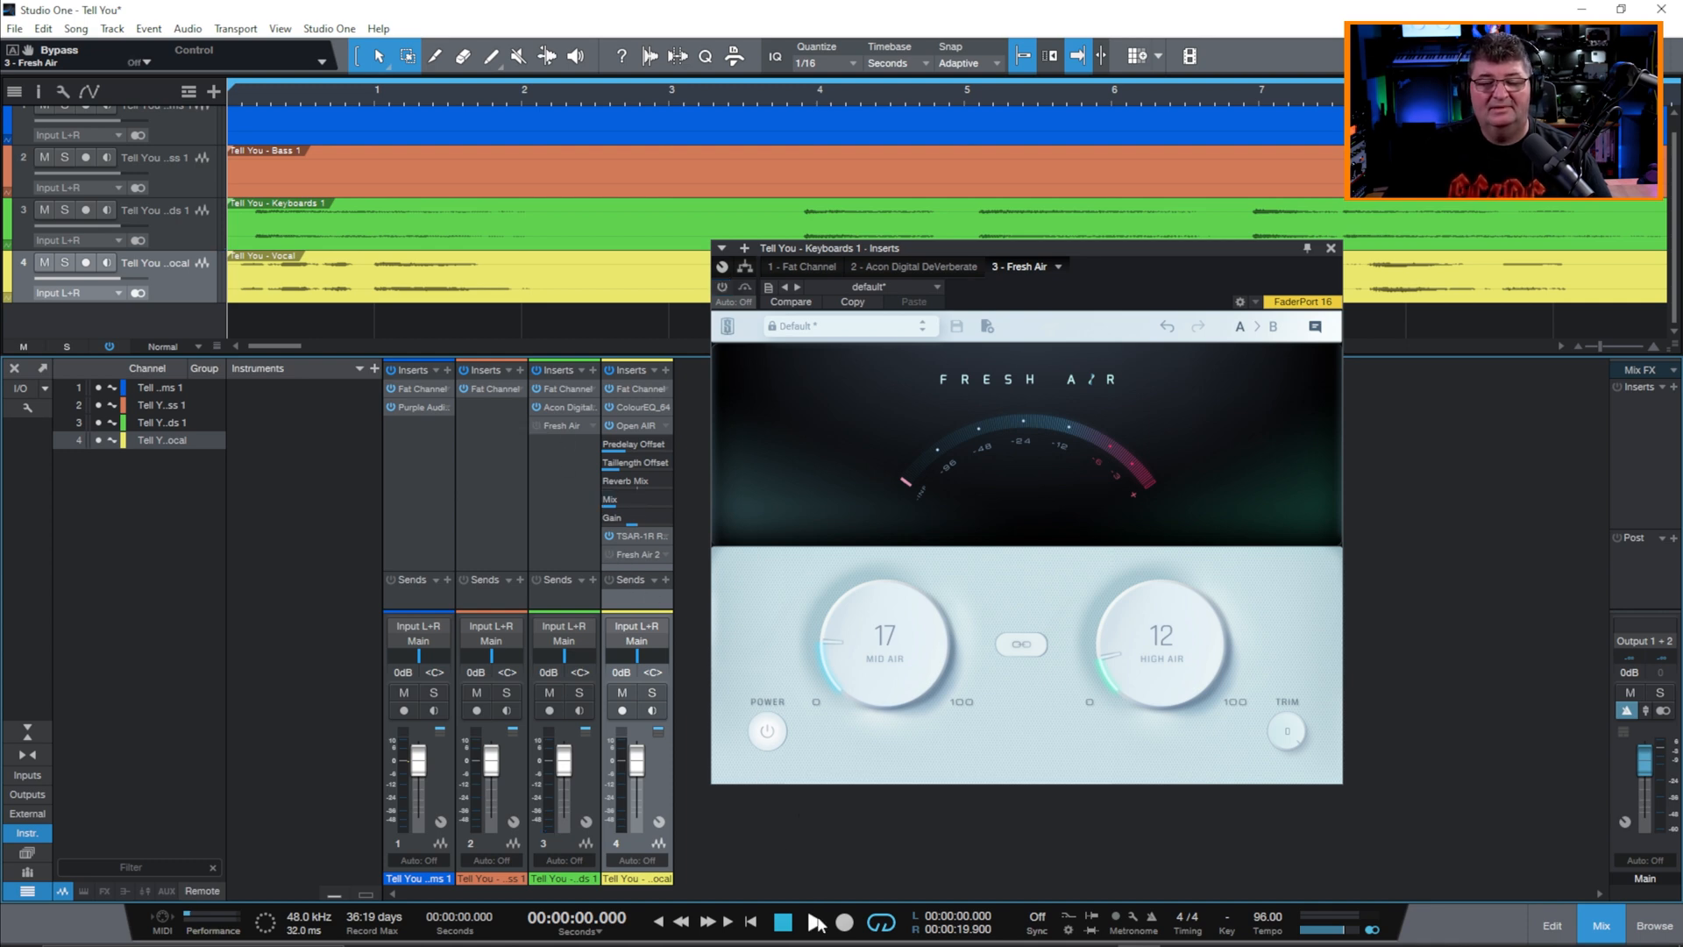
click(814, 921)
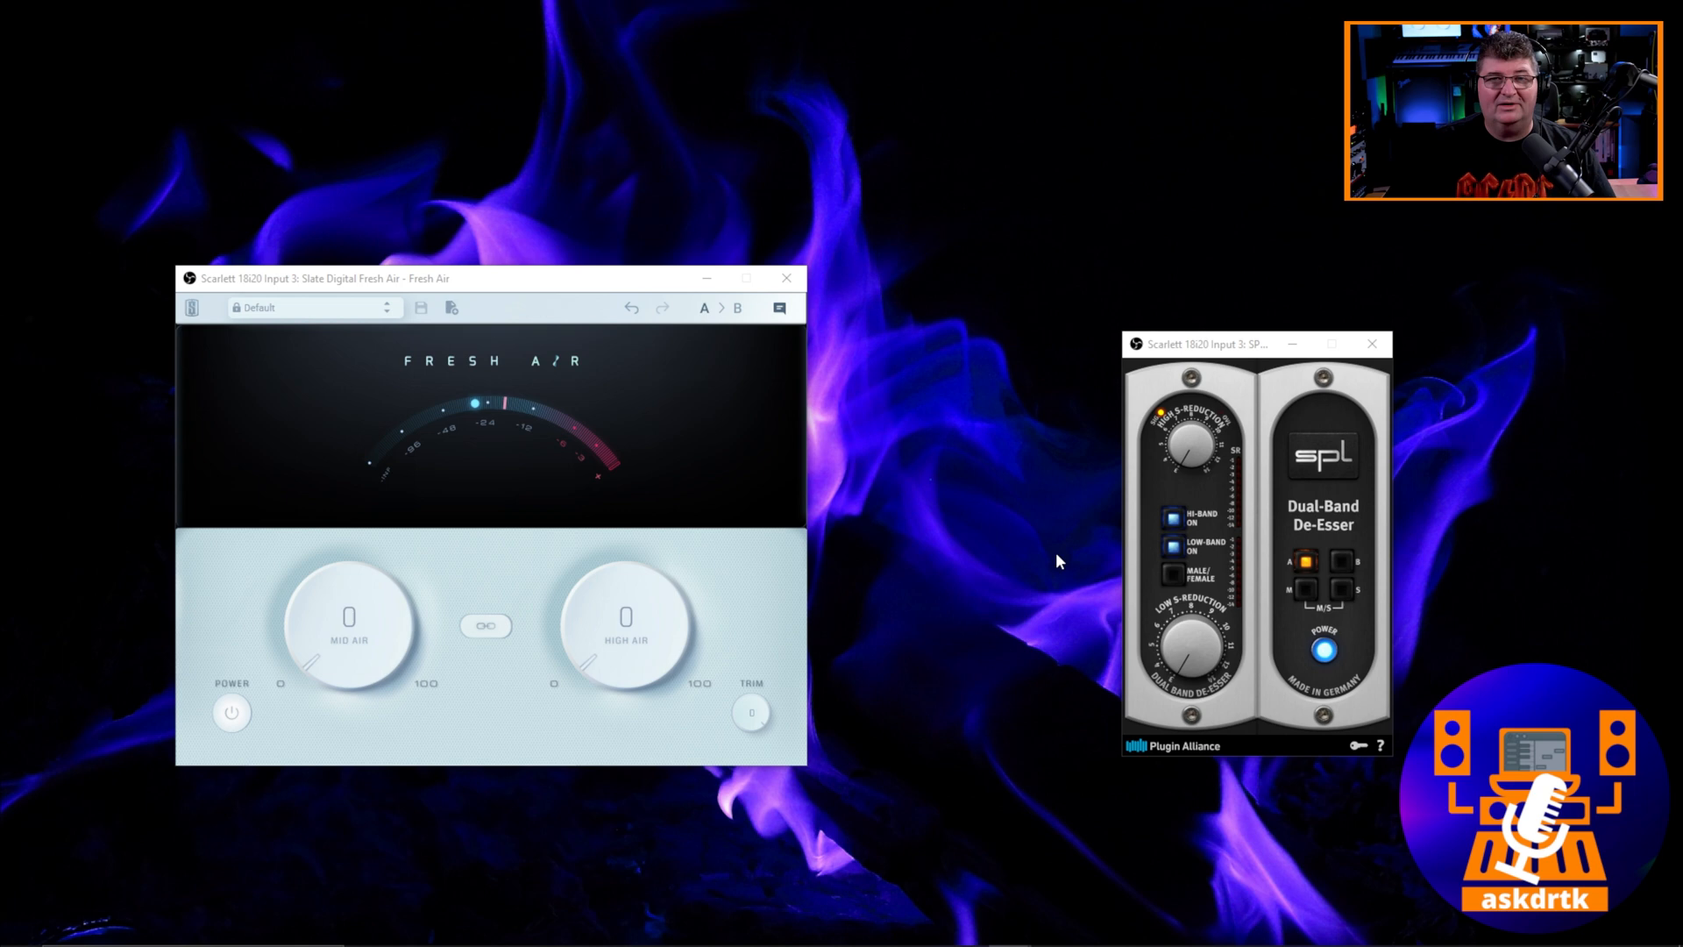
mouse_move(1019, 547)
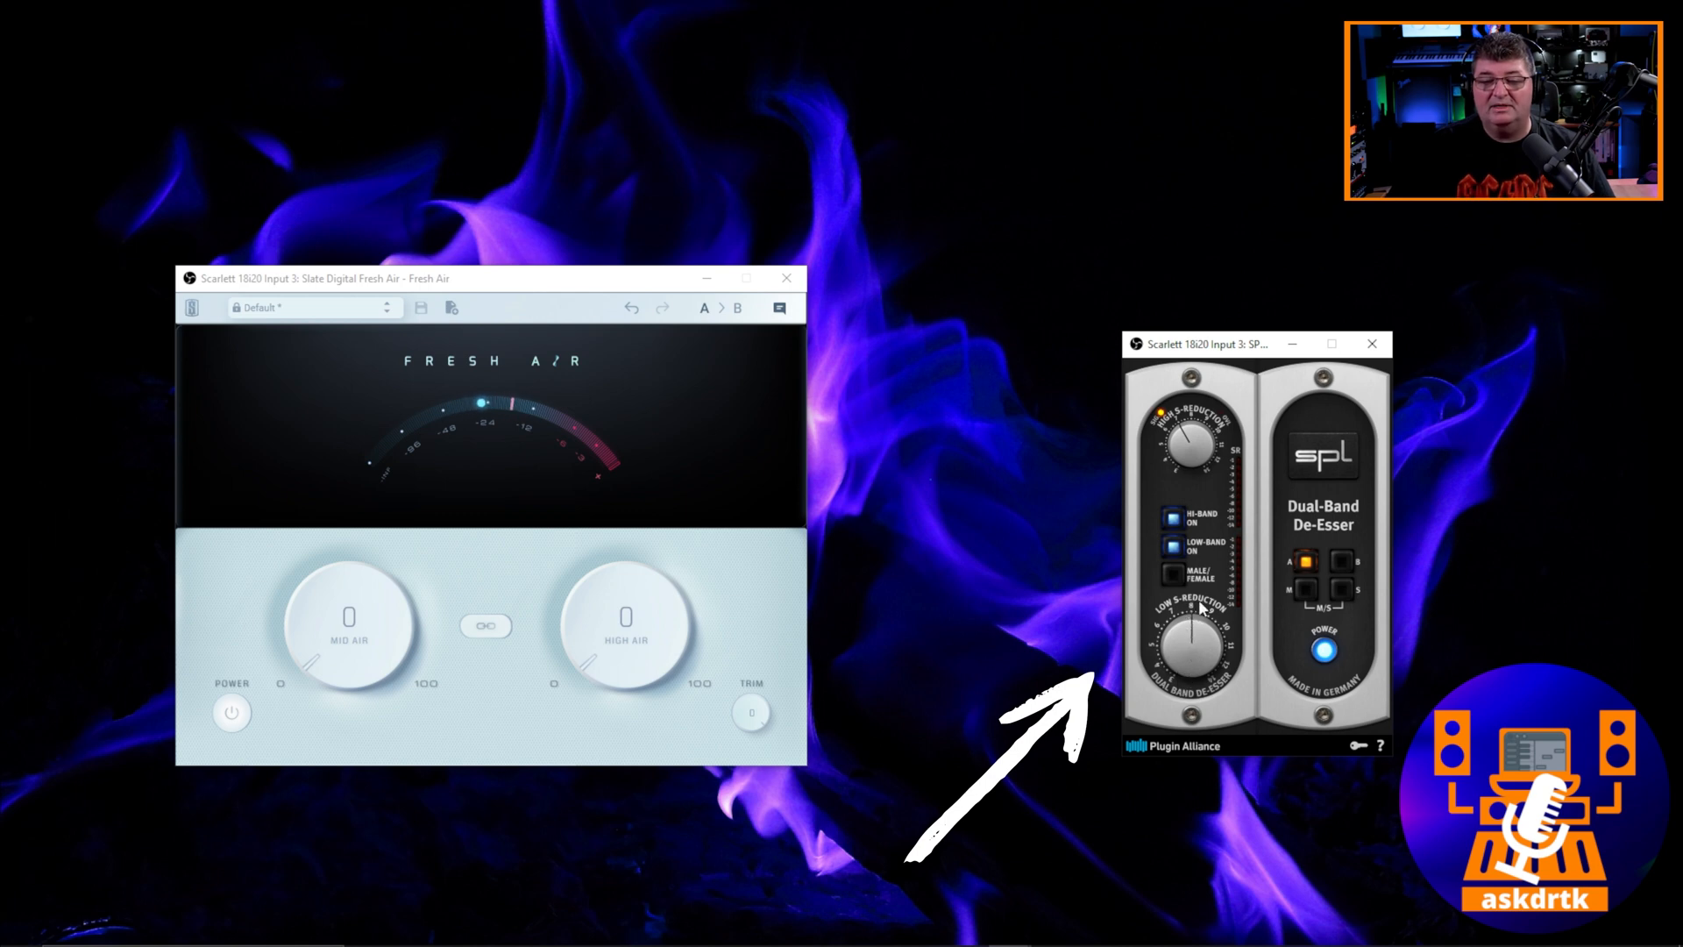
mouse_move(1240, 574)
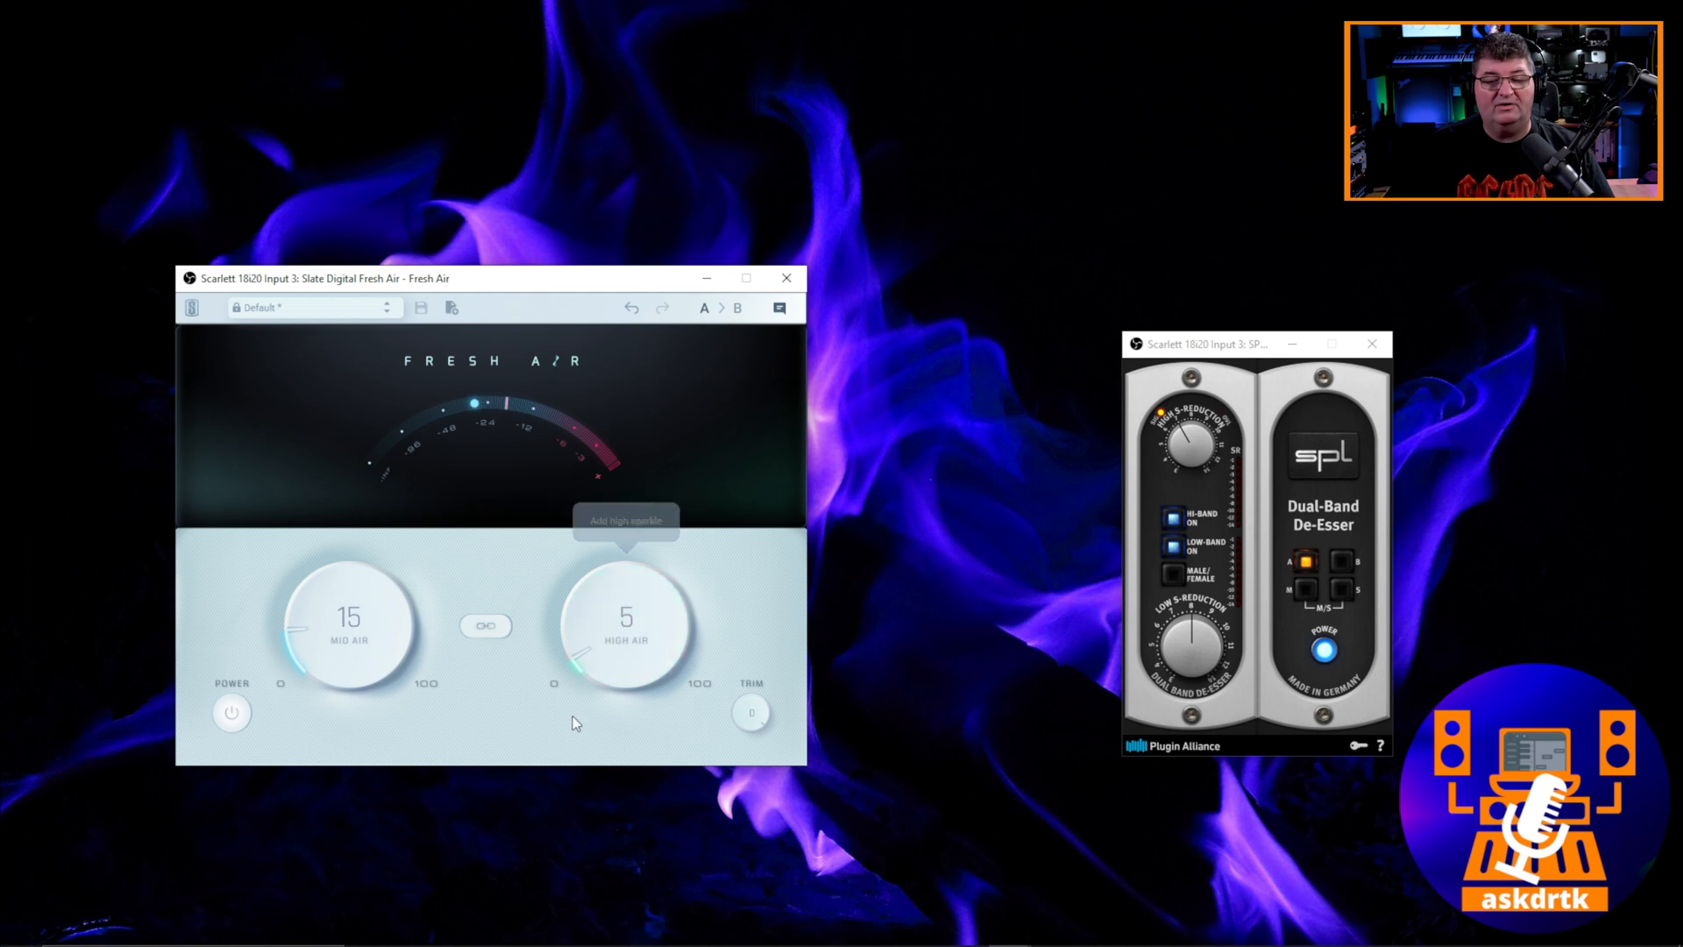
mouse_move(488, 738)
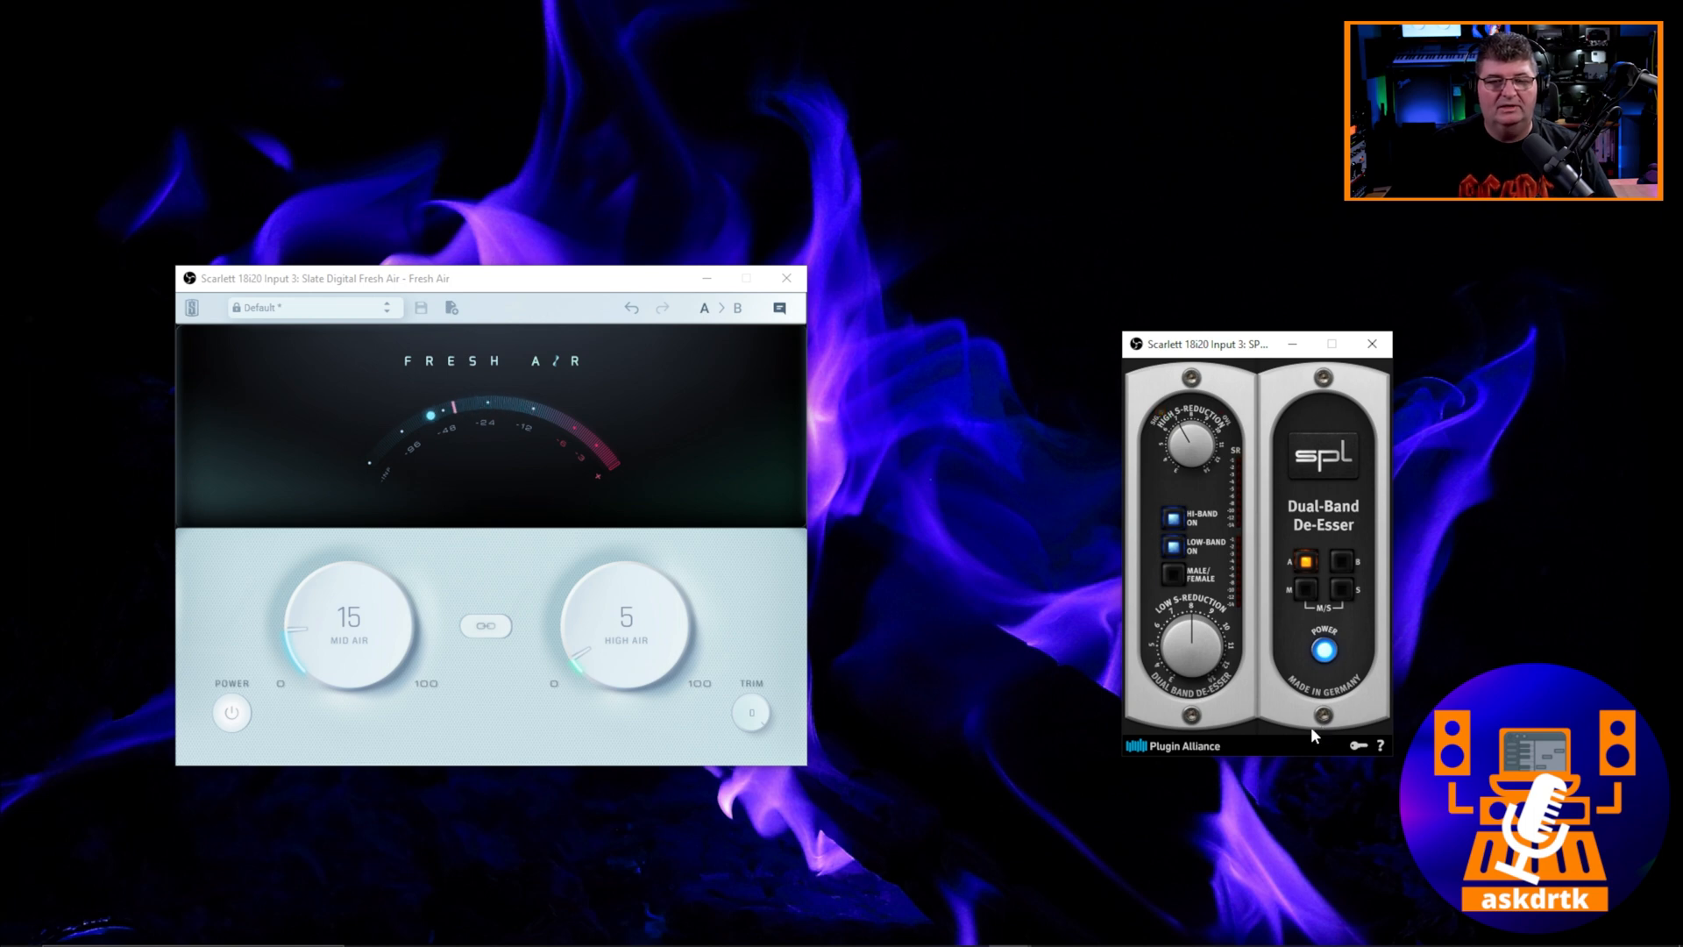
click(230, 713)
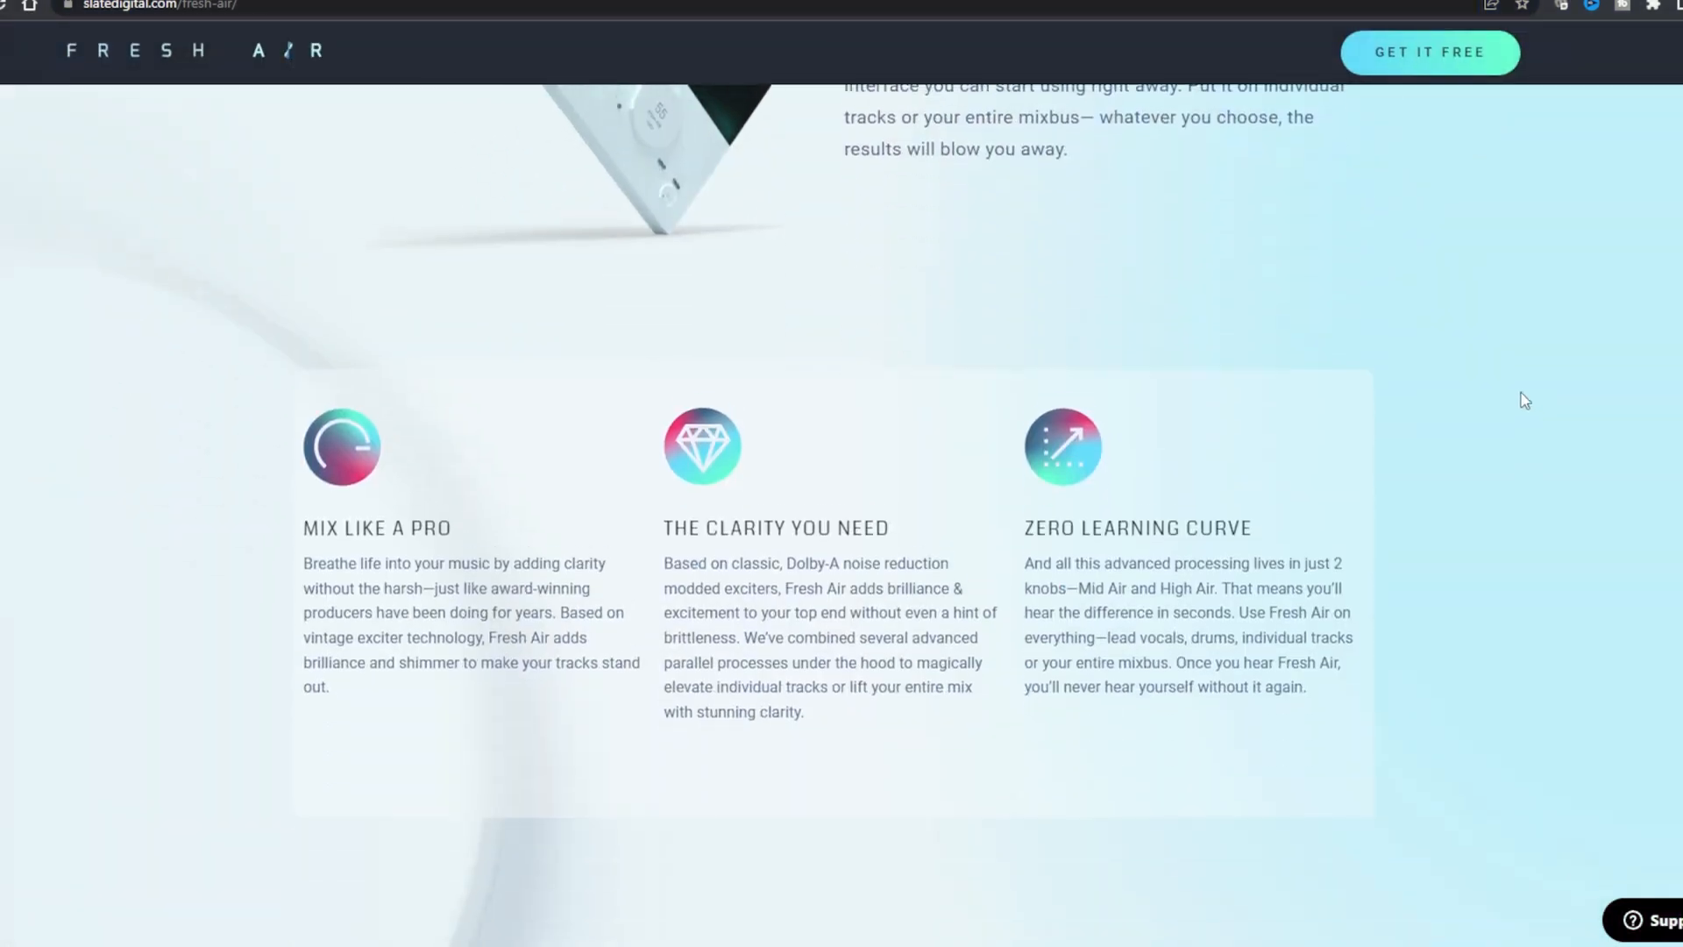
Reach Fresh Air's installers via the dashboard and launch the Slate Digital Connect setup.
scroll(down, 3)
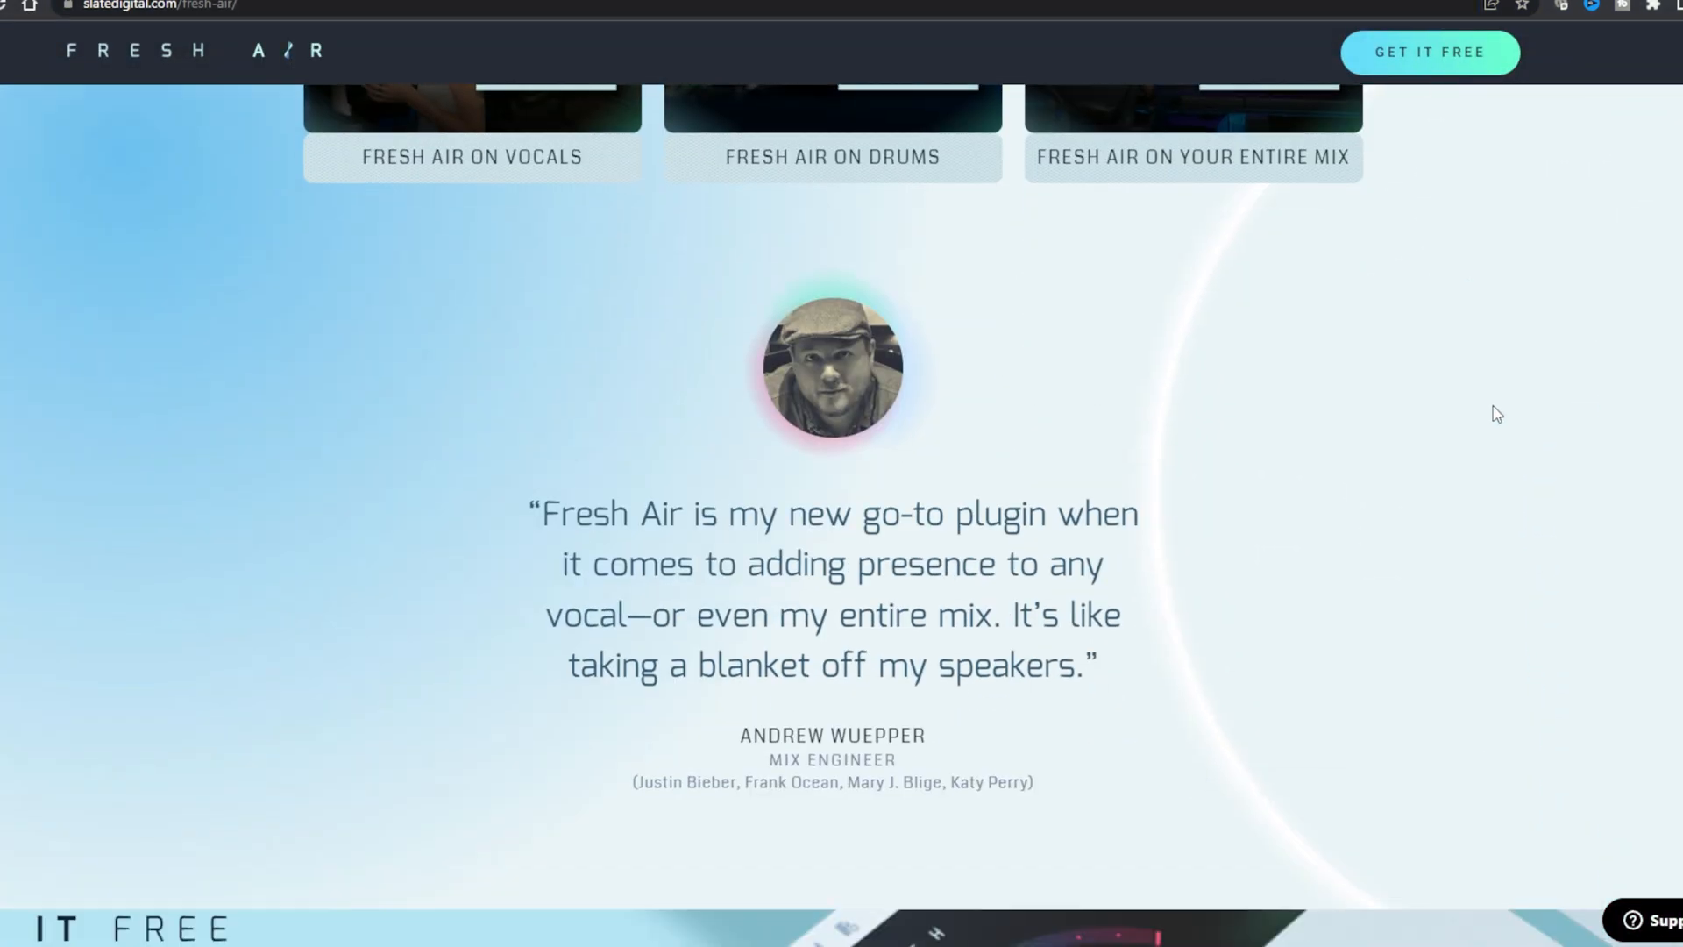
click(1427, 52)
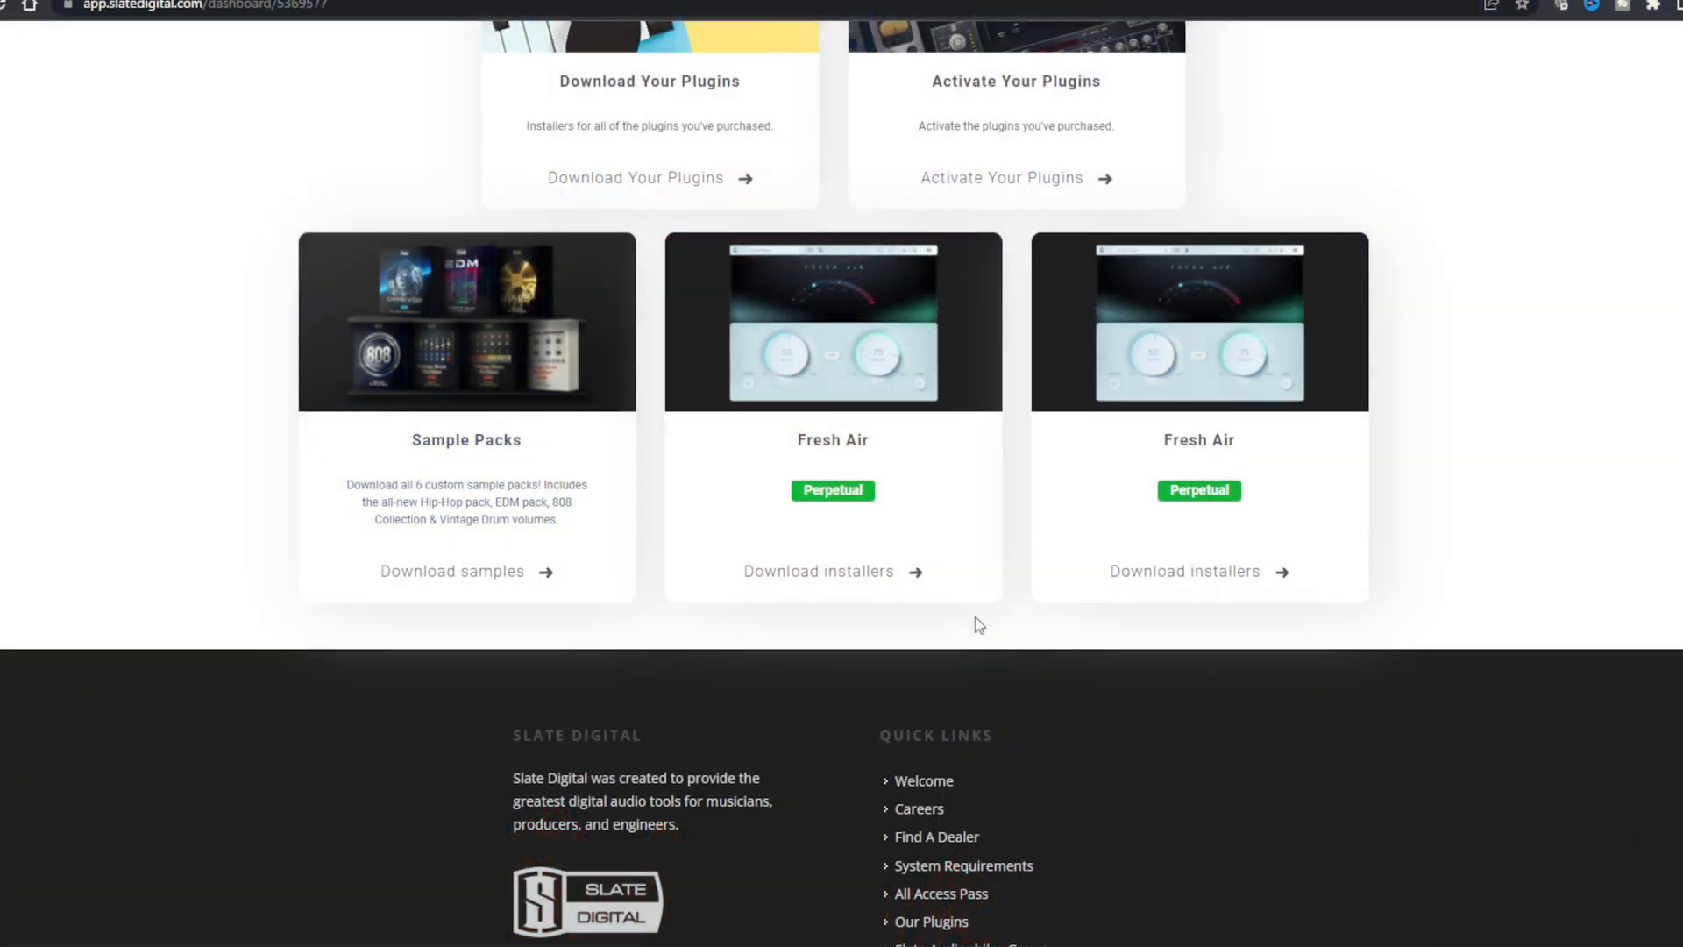
mouse_move(953, 475)
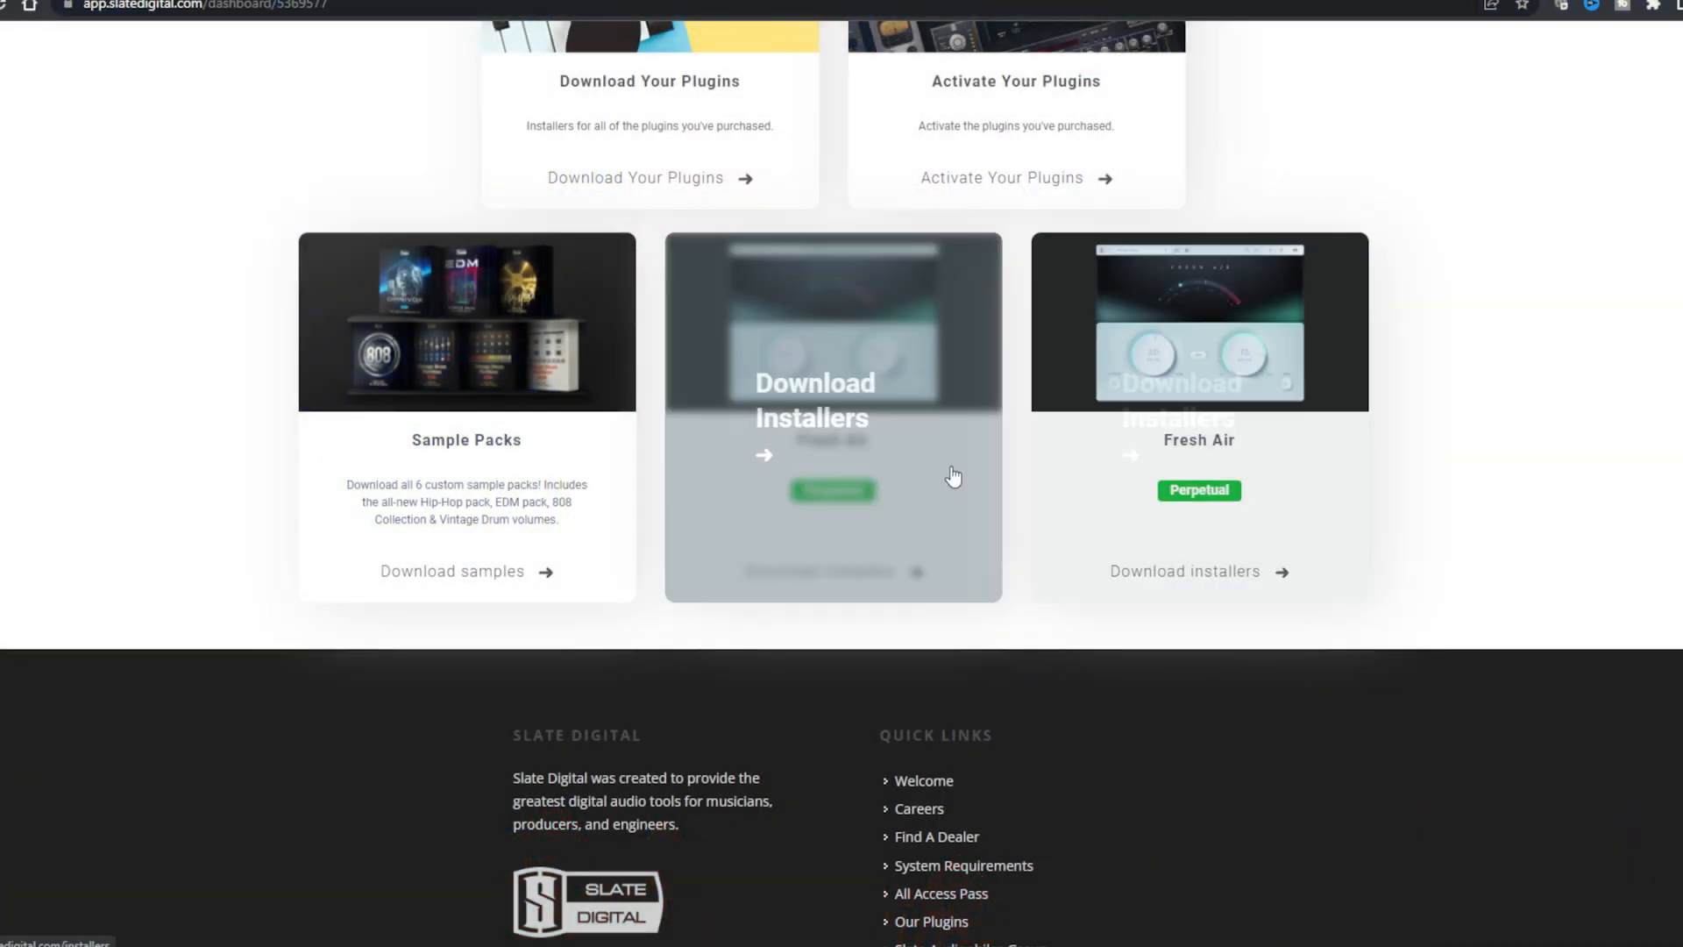
click(832, 416)
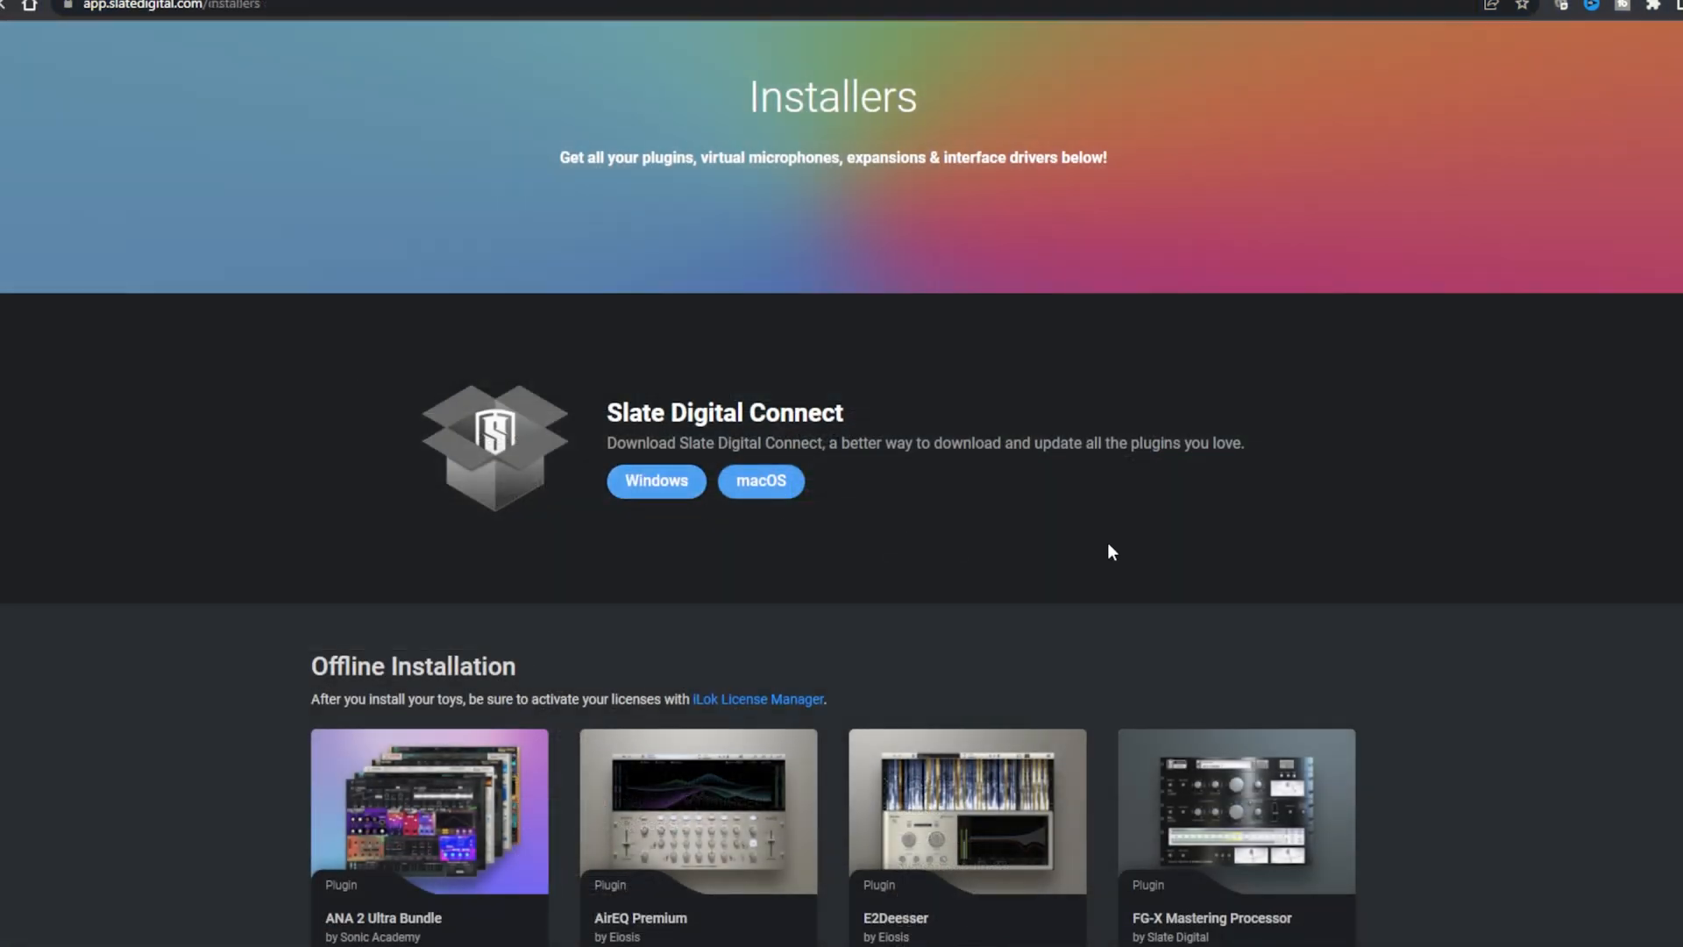
click(655, 480)
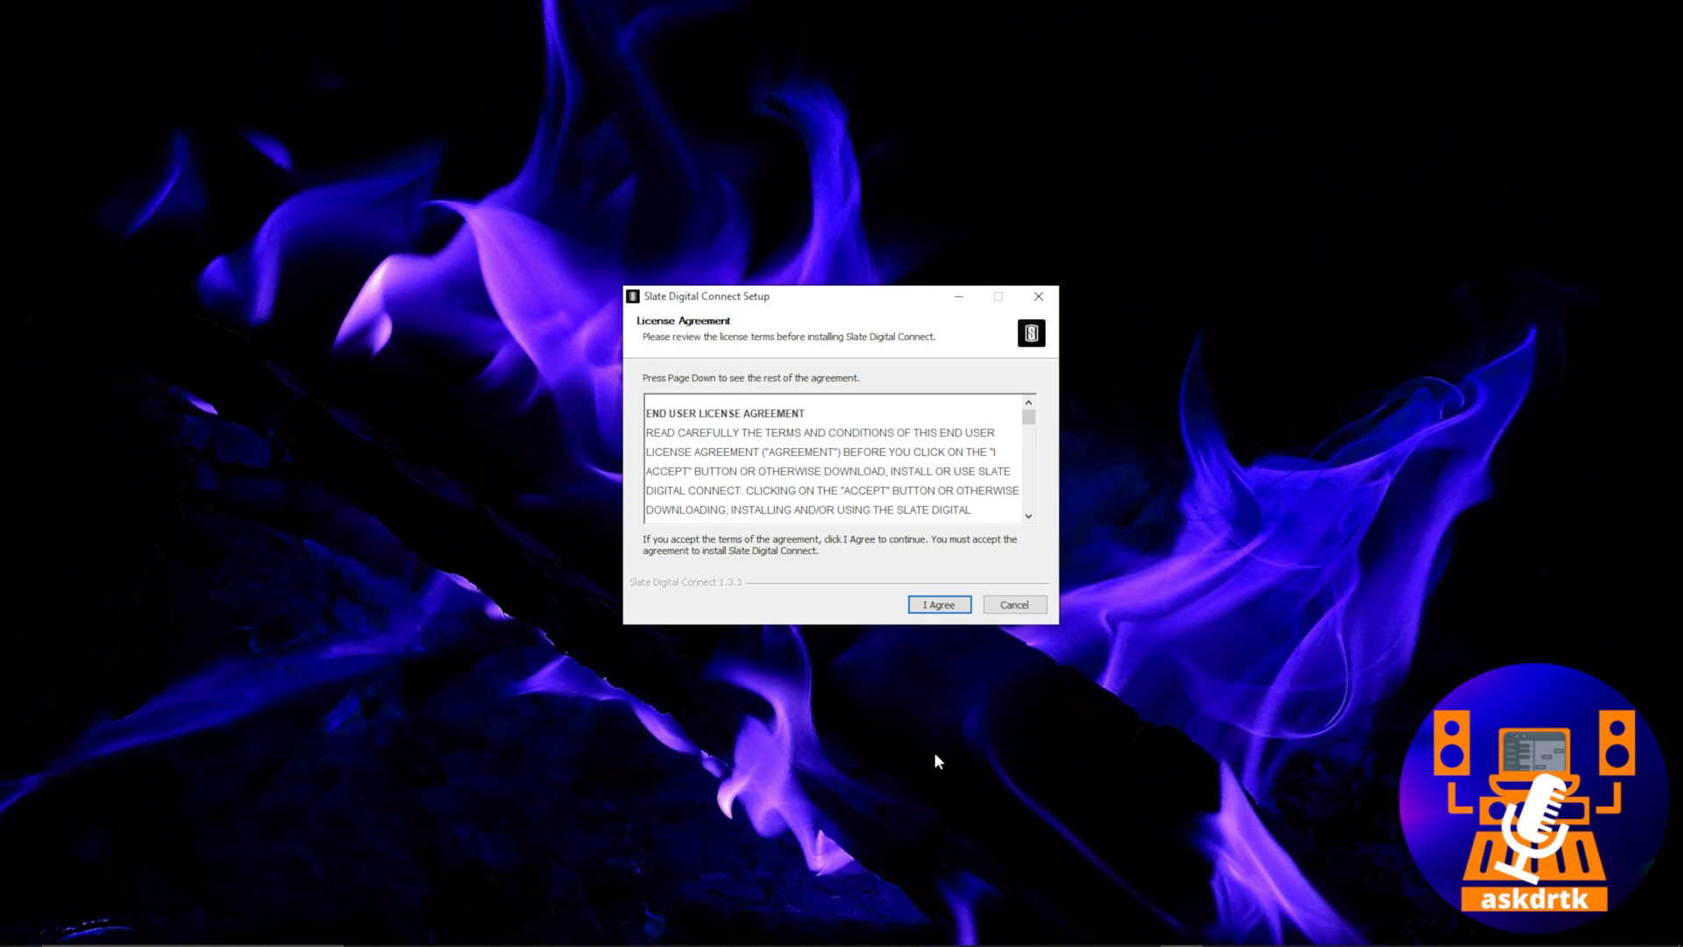
Accept the Slate Digital Connect setup license agreement.
click(937, 603)
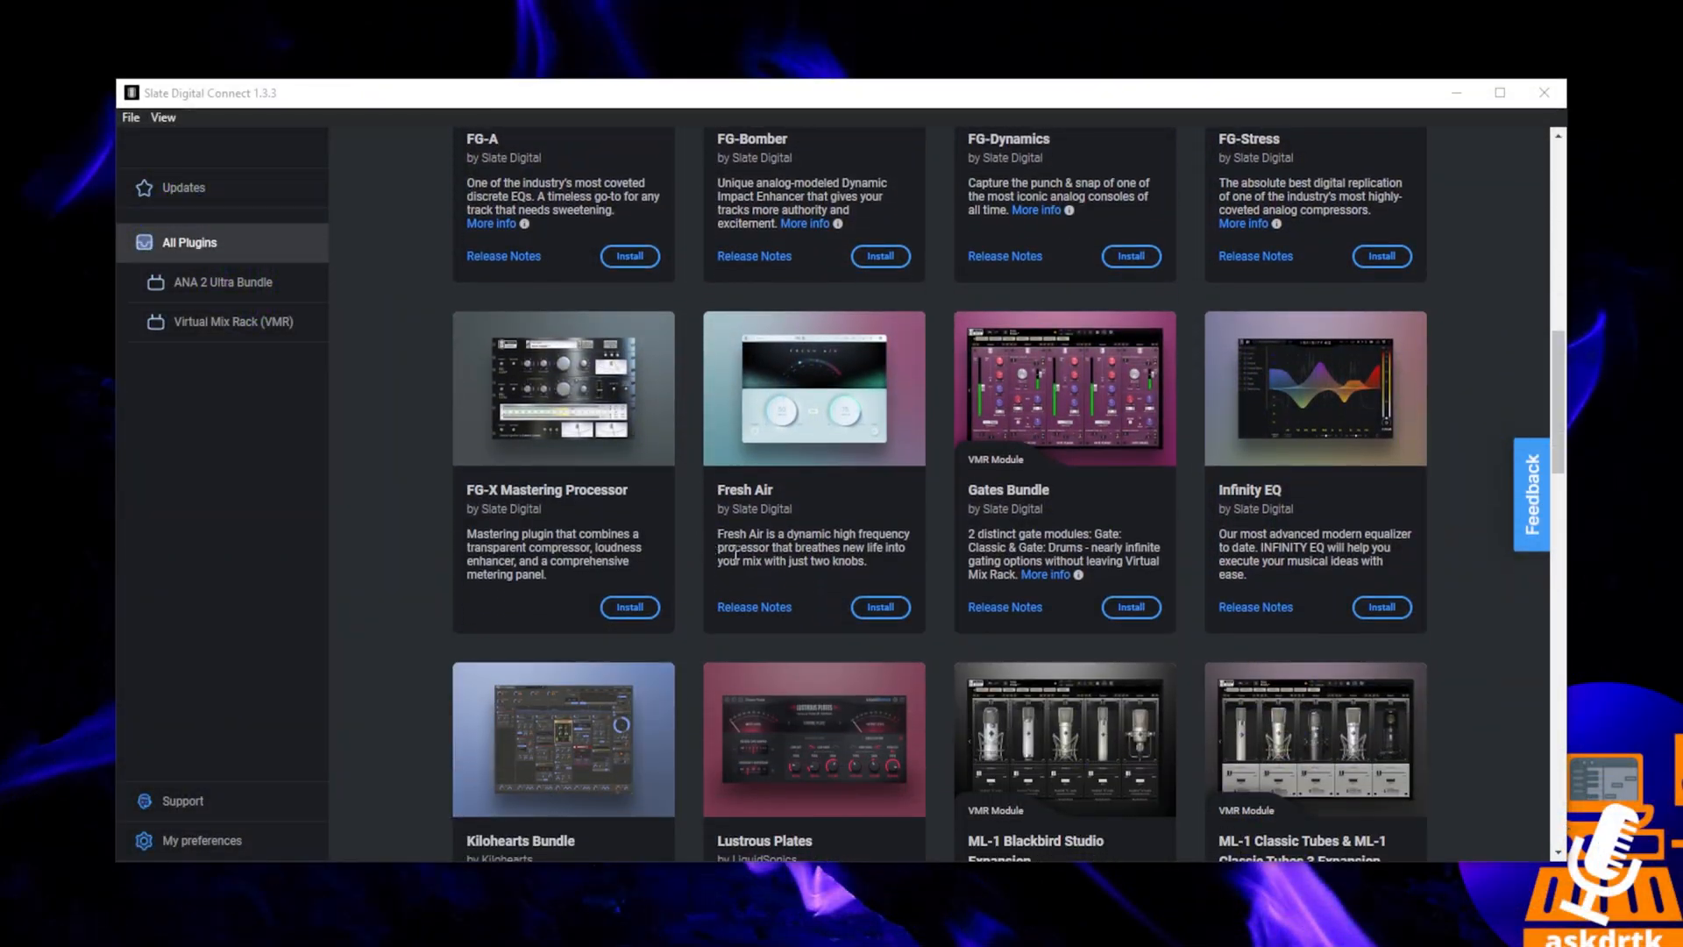